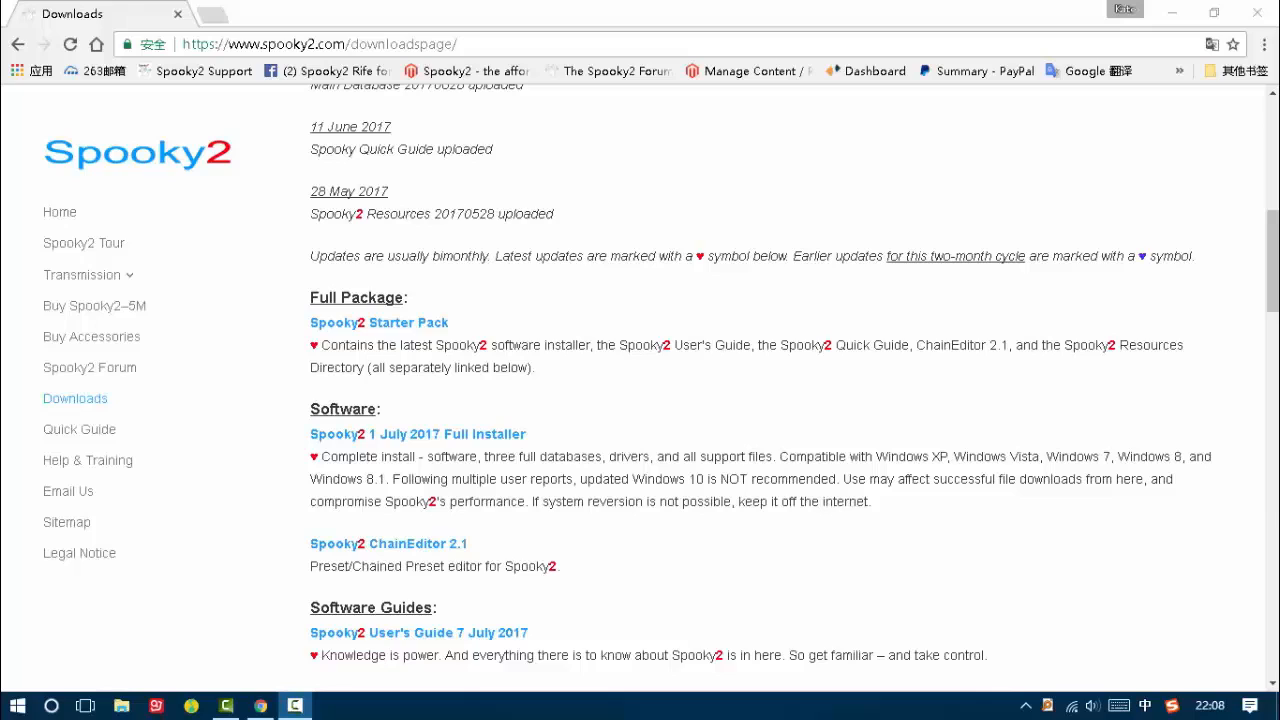
pyautogui.moveTo(398, 335)
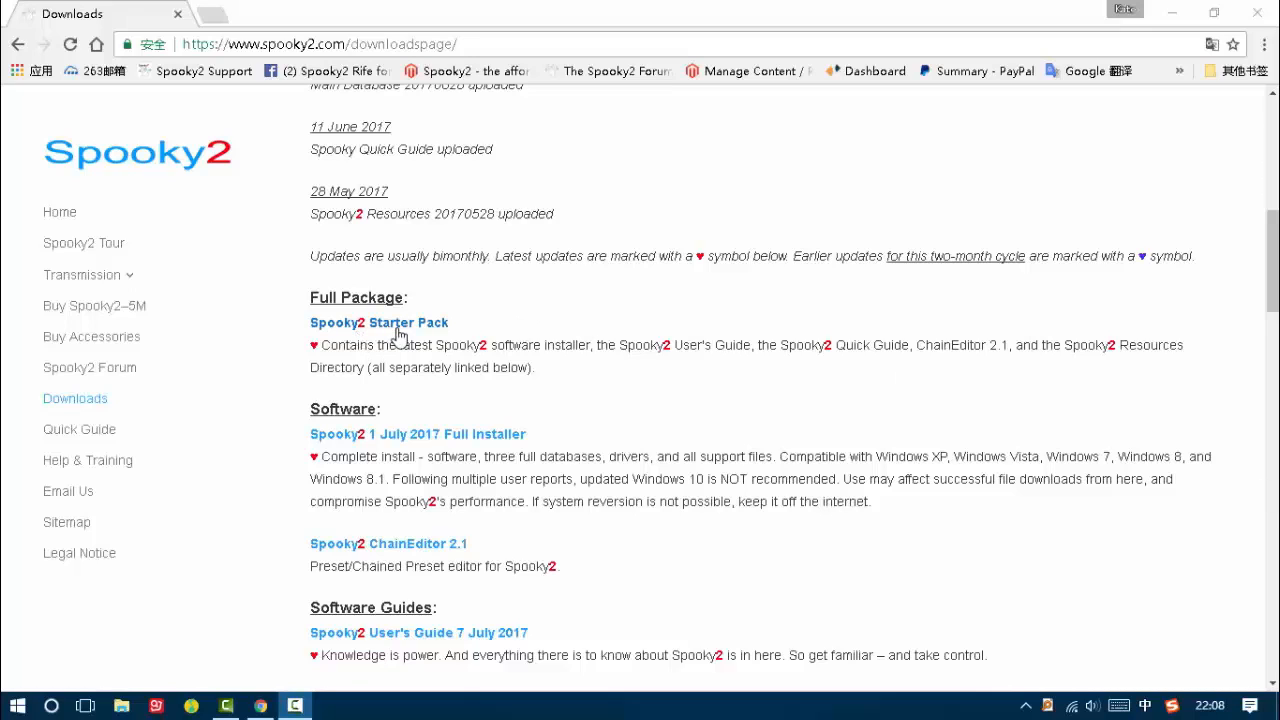
pyautogui.moveTo(489, 434)
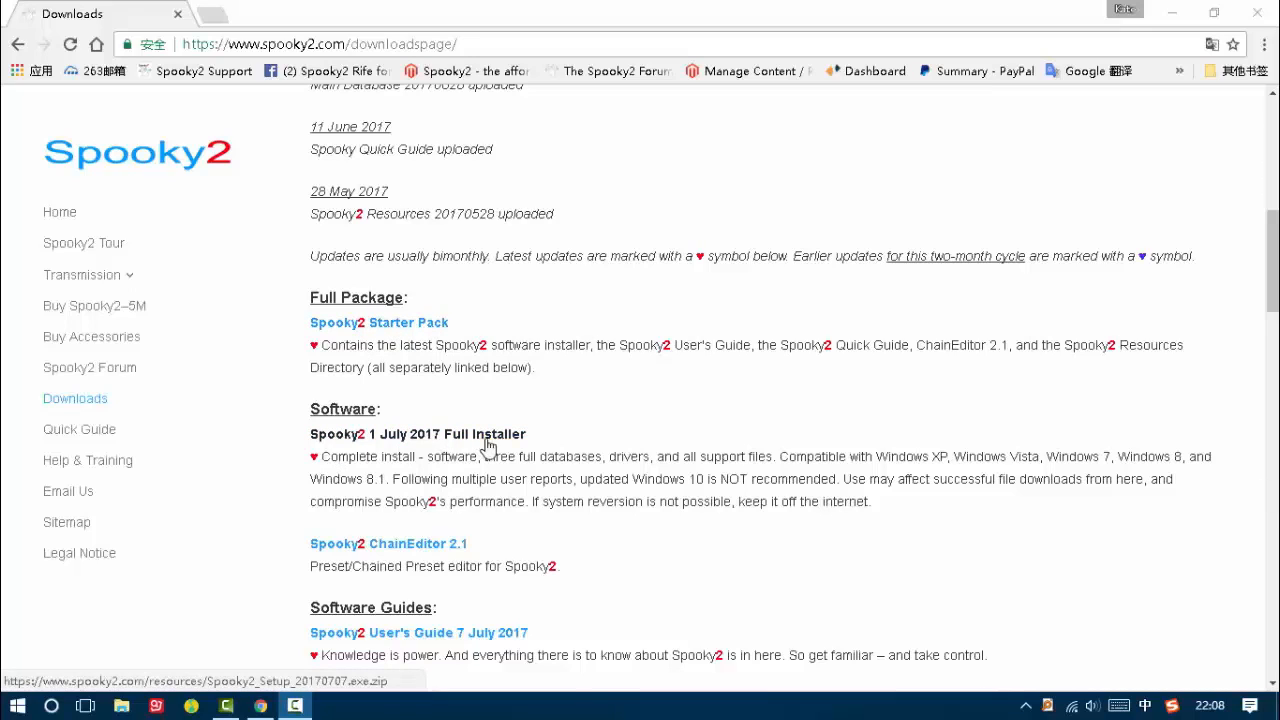
pyautogui.moveTo(494, 347)
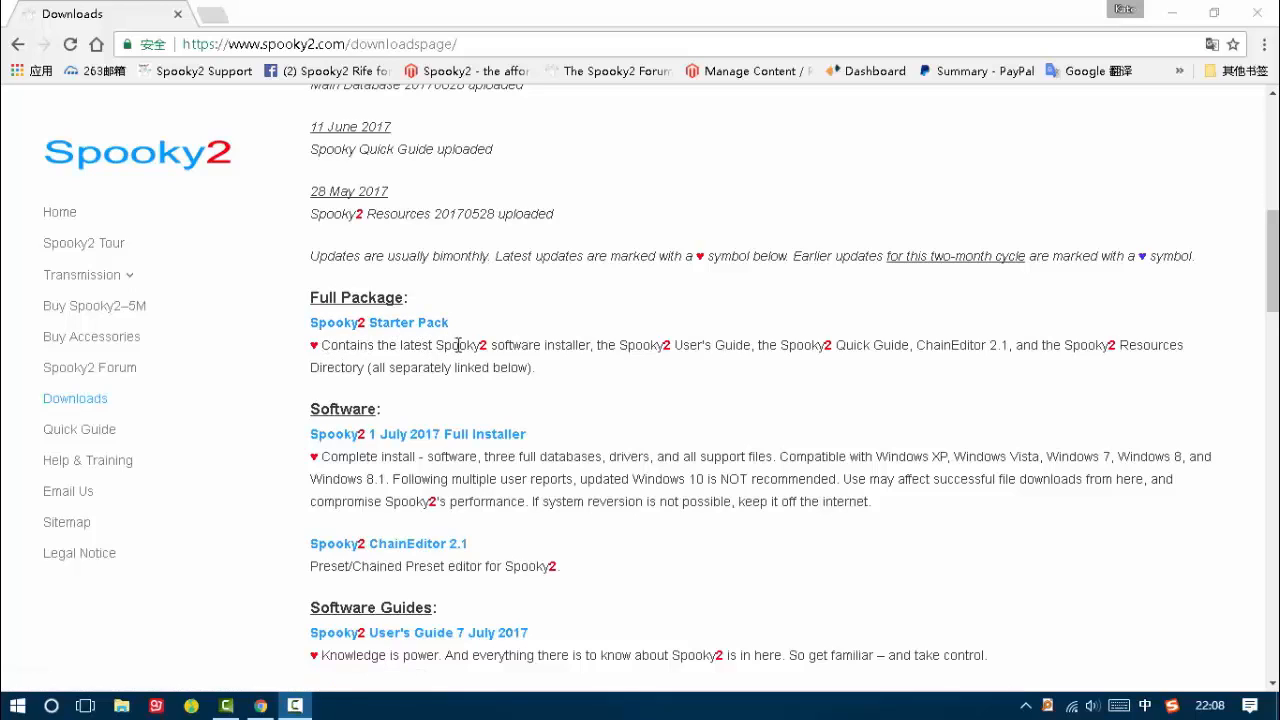
pyautogui.moveTo(593, 345)
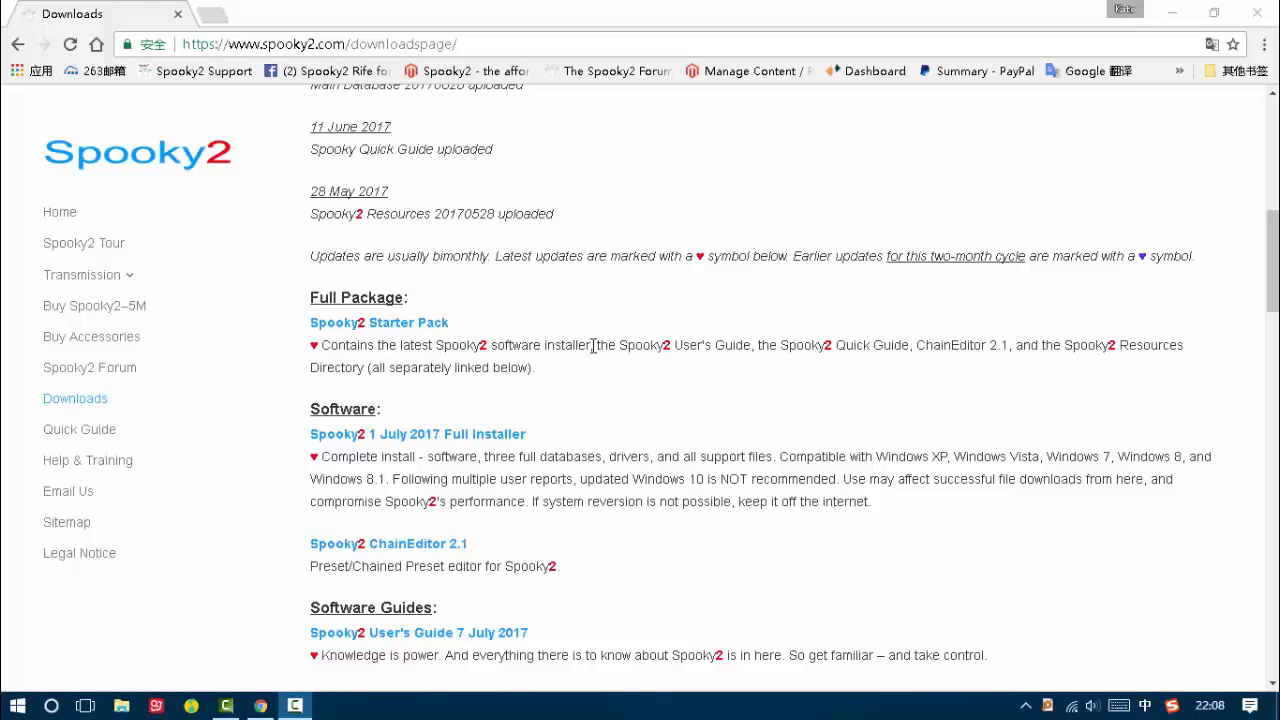
pyautogui.moveTo(740, 352)
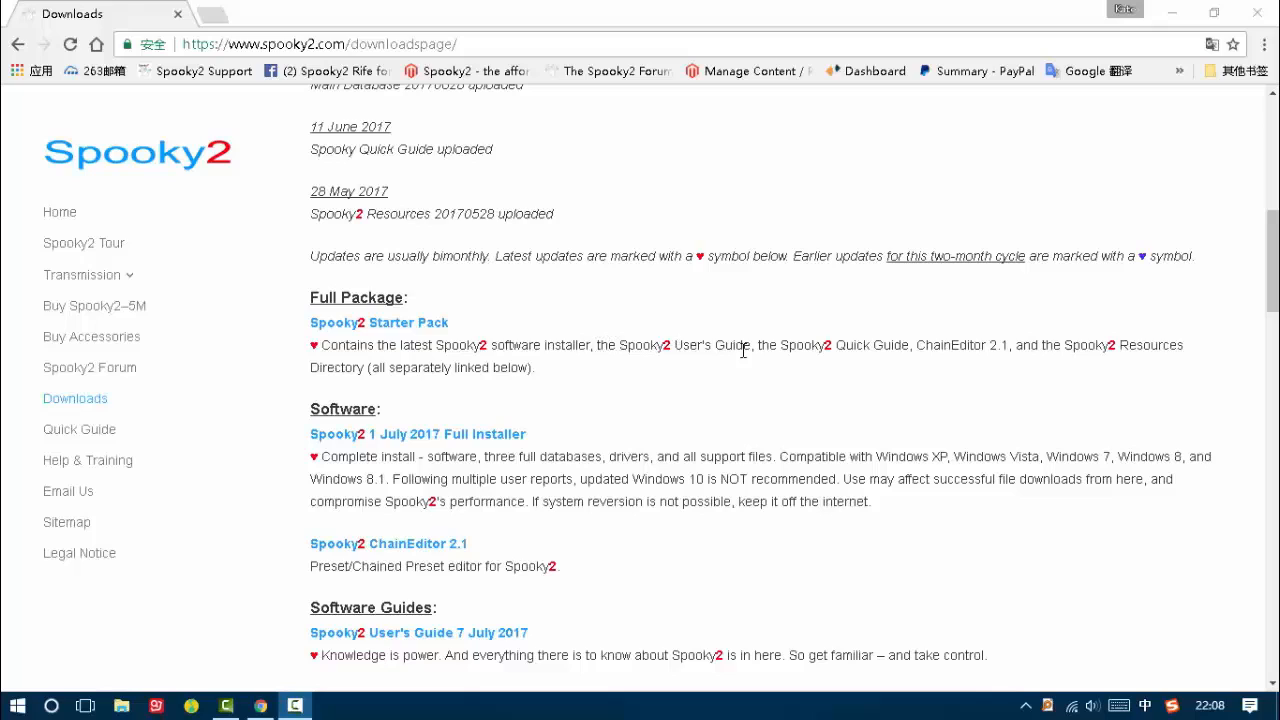
pyautogui.moveTo(886, 344)
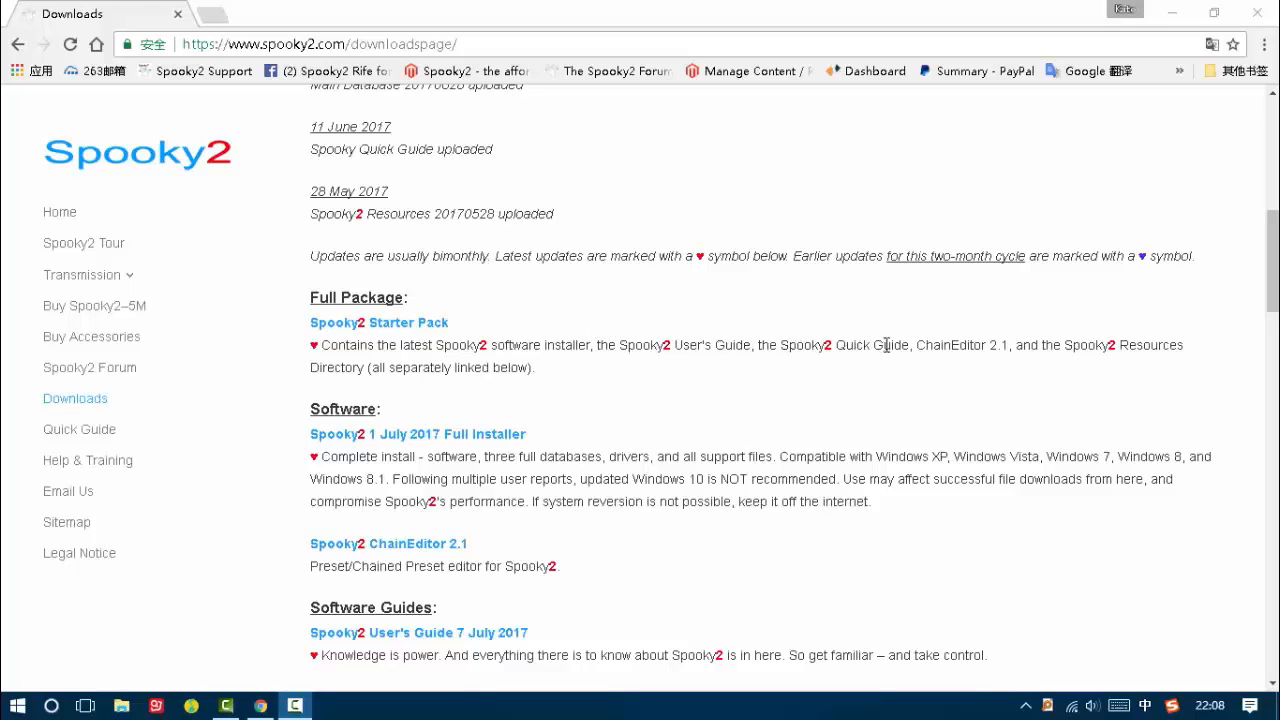
pyautogui.moveTo(1068, 345)
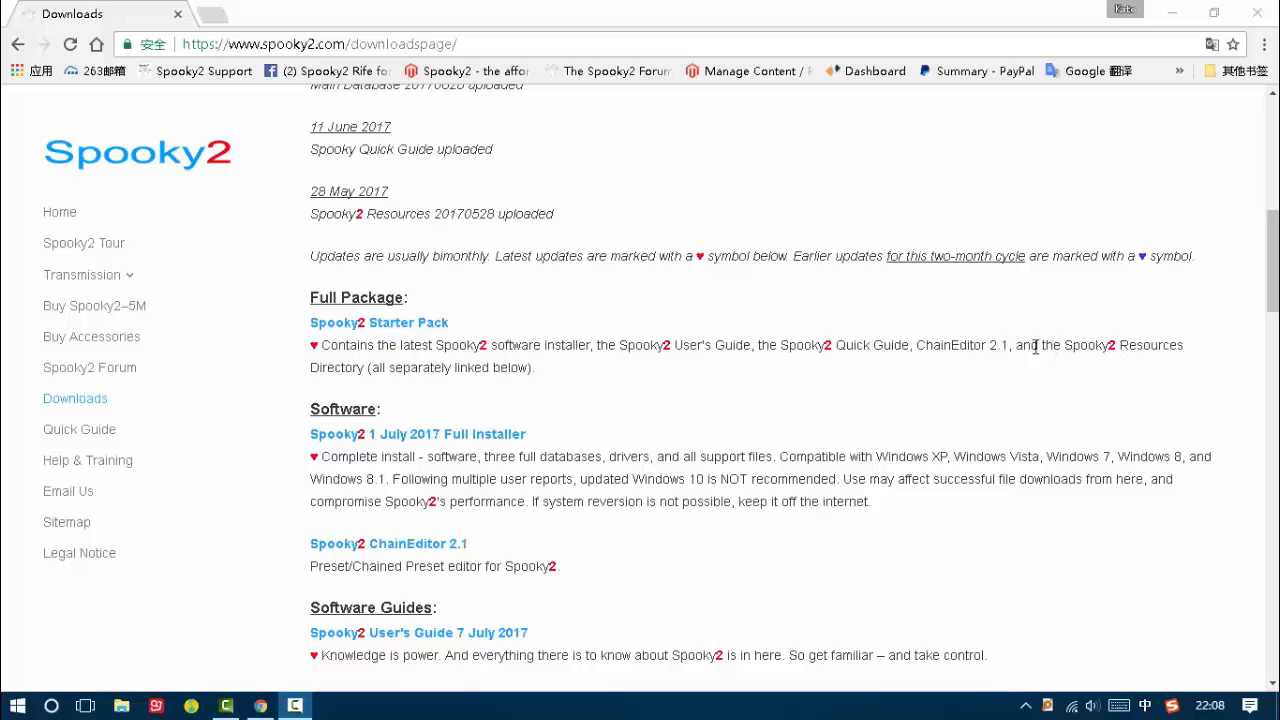
pyautogui.moveTo(385, 322)
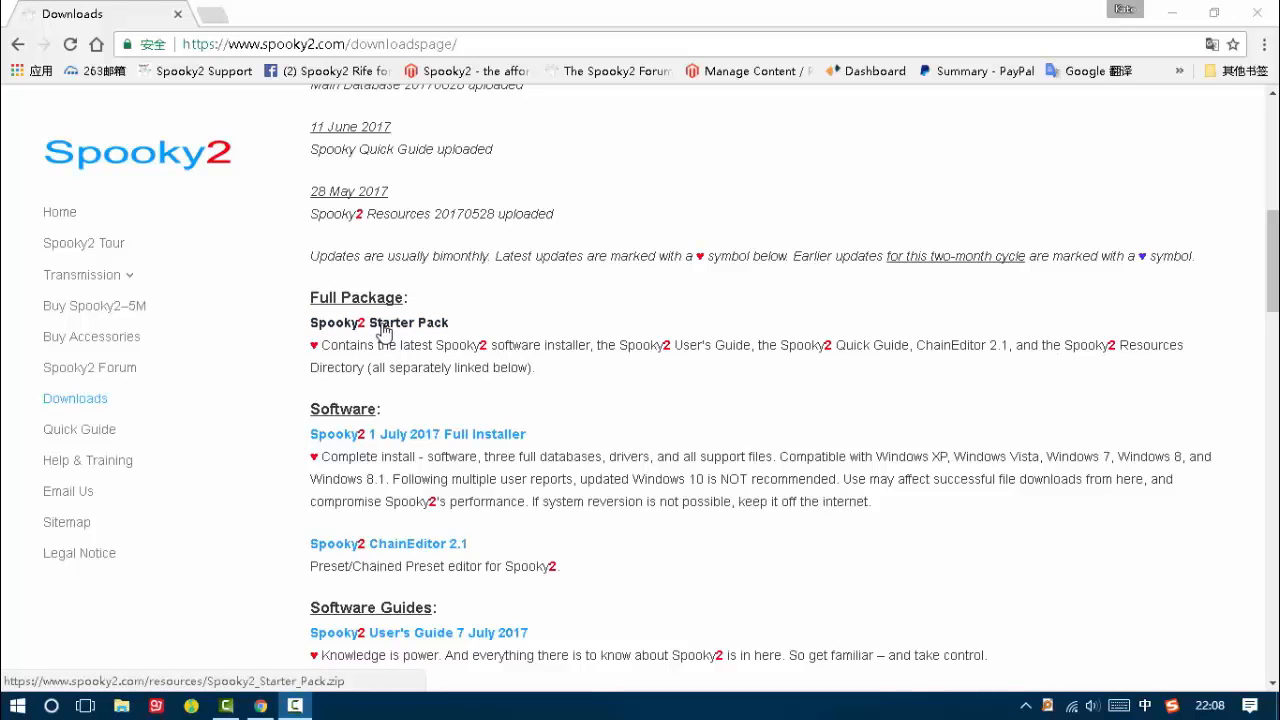
# Download Spooky2_Starter_Pack.zip from Chrome and show it in its download folder
pyautogui.click(379, 322)
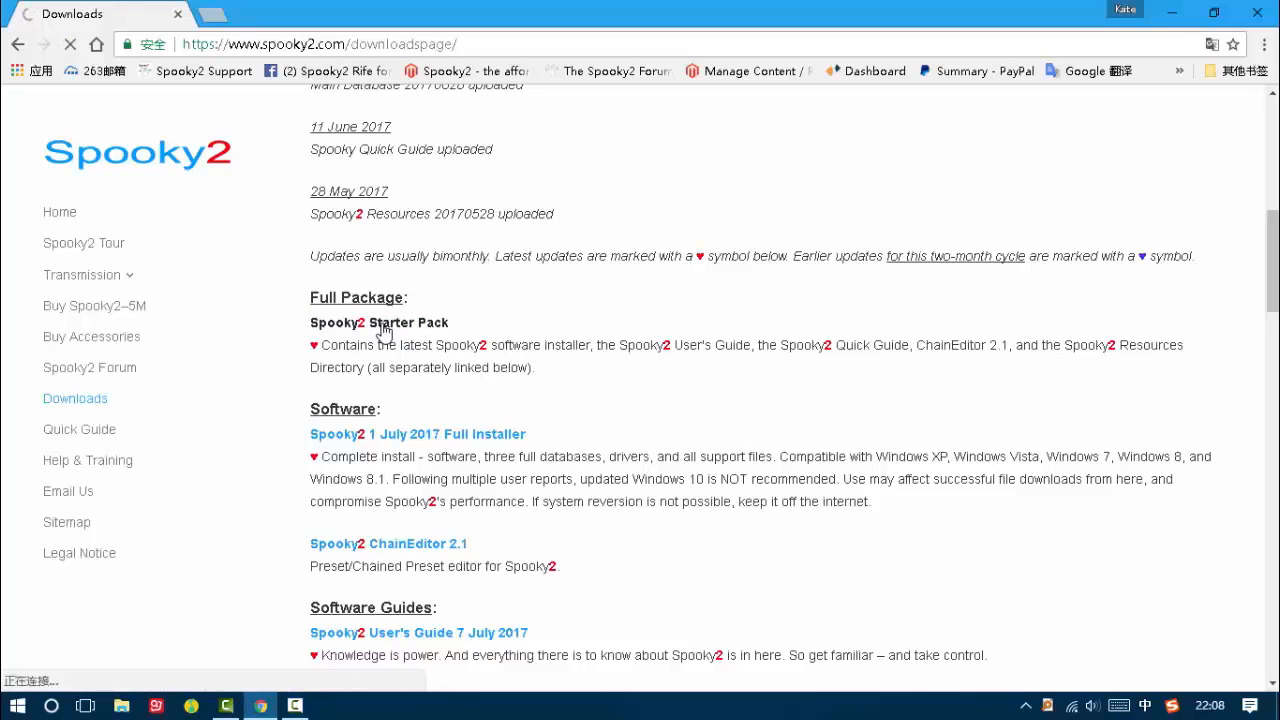
pyautogui.click(379, 322)
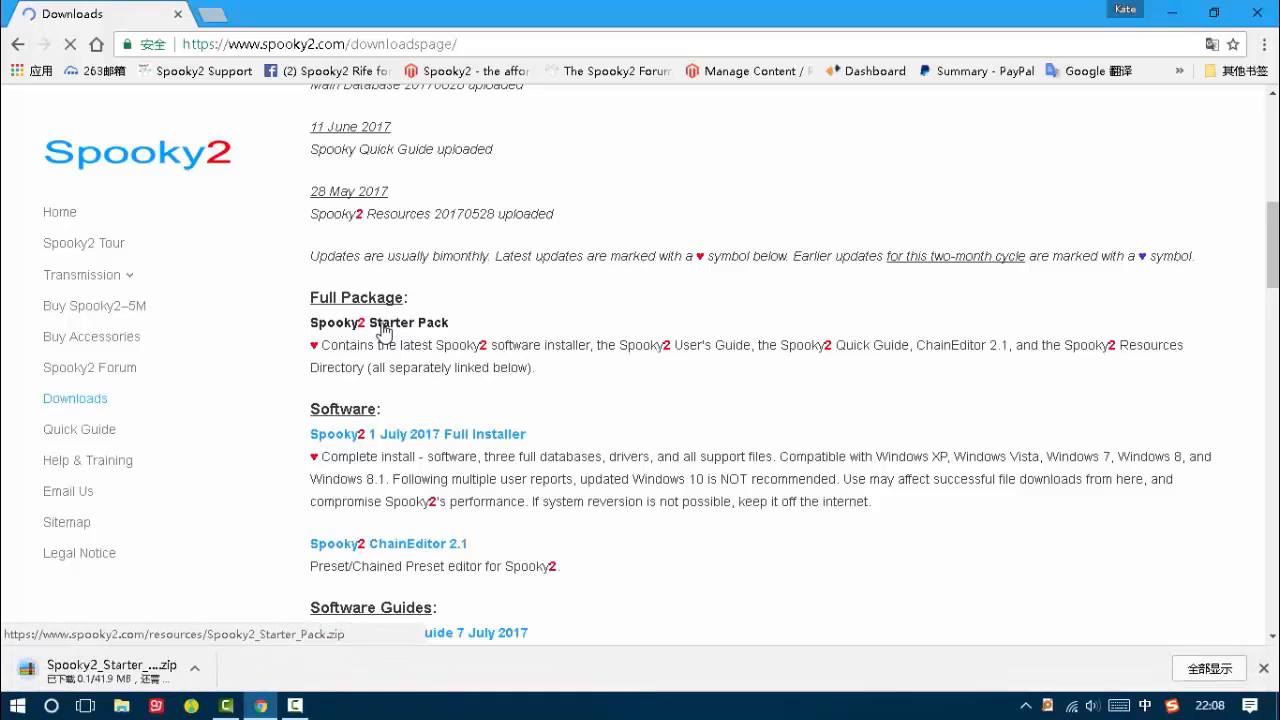
pyautogui.moveTo(190, 363)
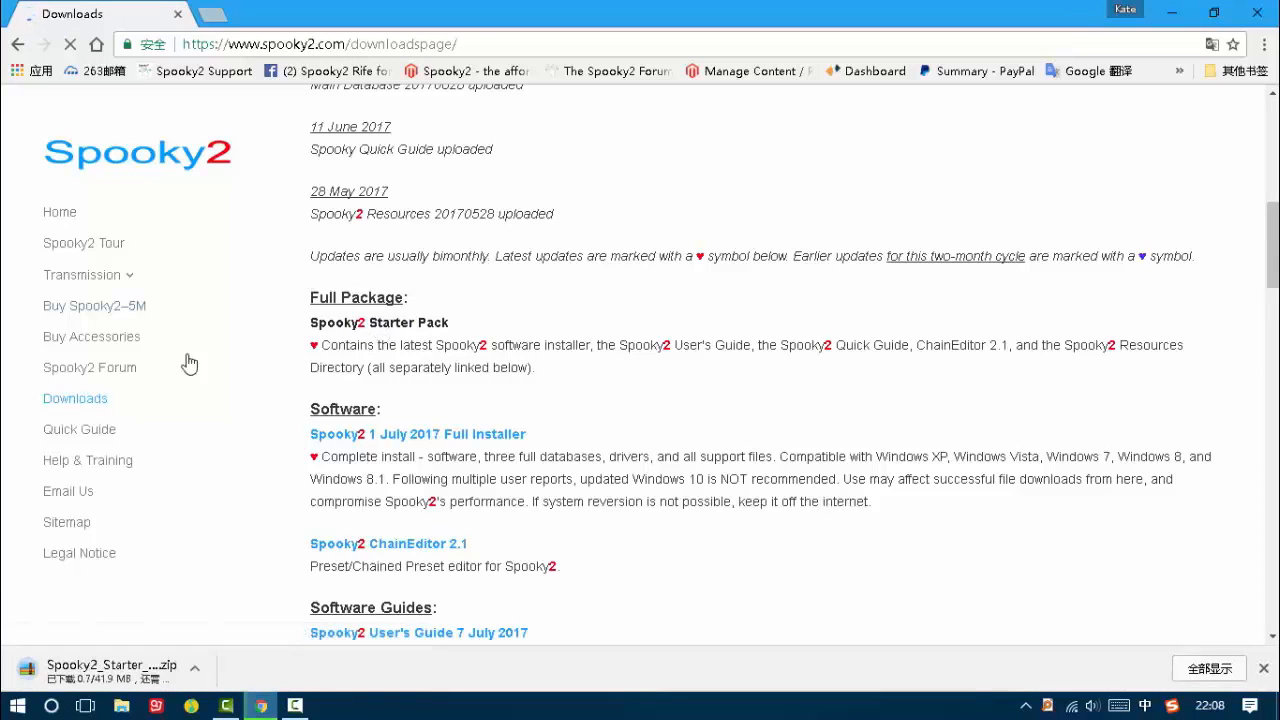
pyautogui.moveTo(150, 680)
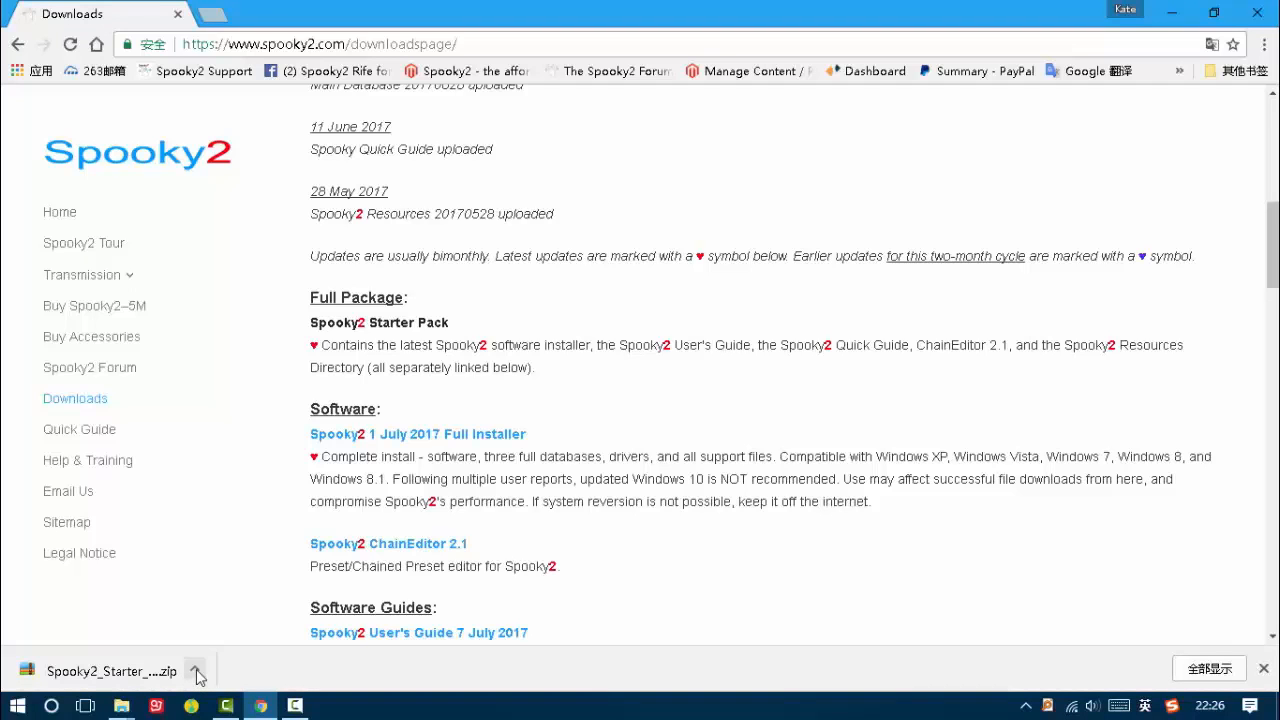
pyautogui.click(196, 671)
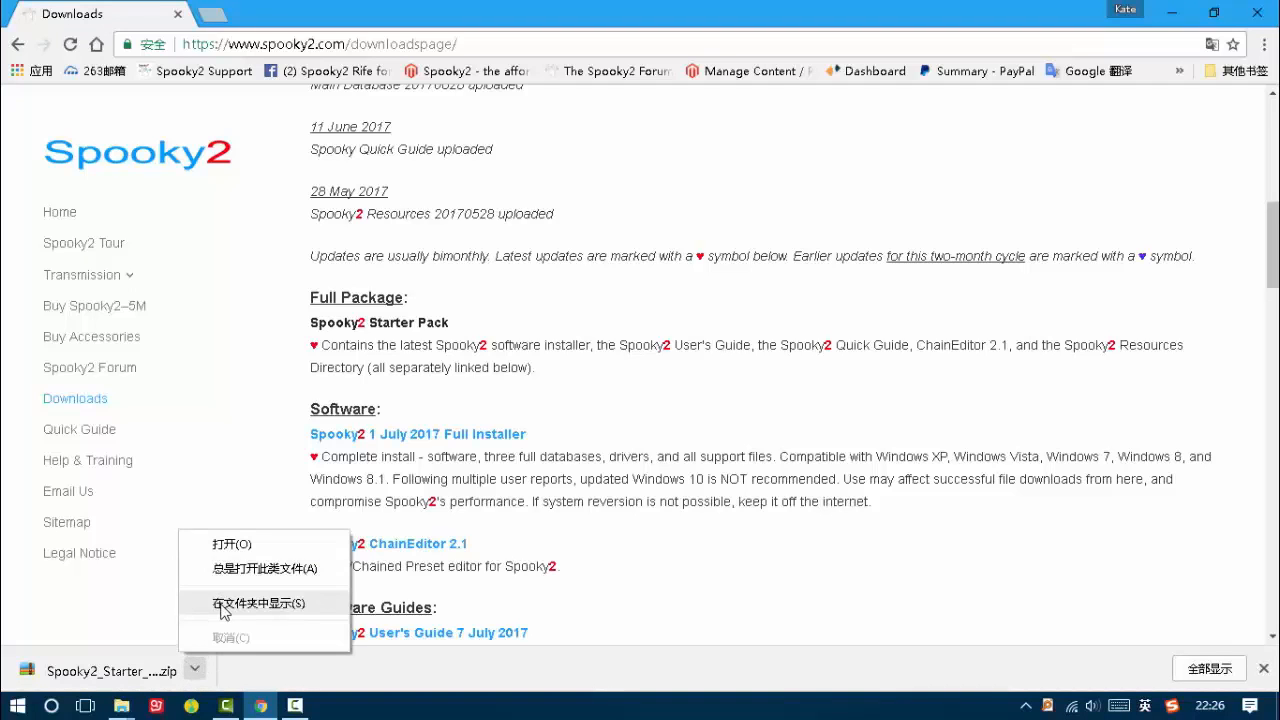
pyautogui.click(258, 603)
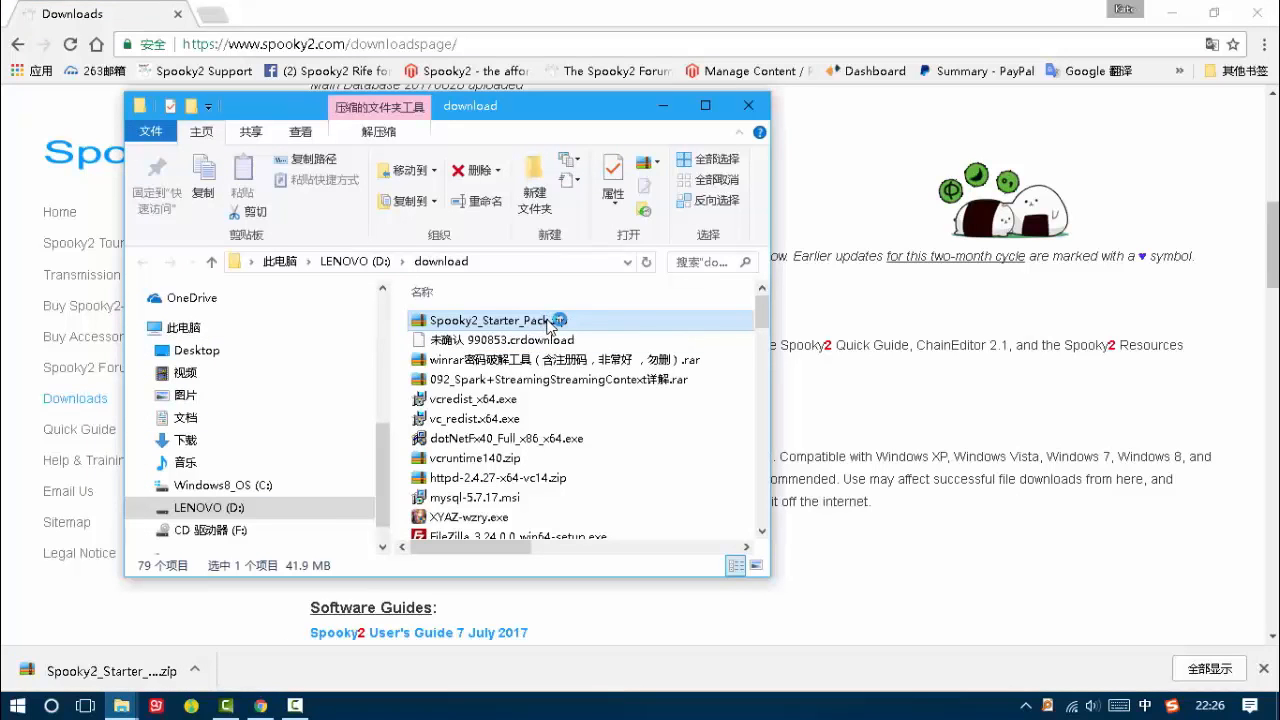
# Drill into Spooky2_Starter_Pack.zip to reach Spooky2_Setup_20170707.exe in its nested zip
pyautogui.doubleClick(497, 320)
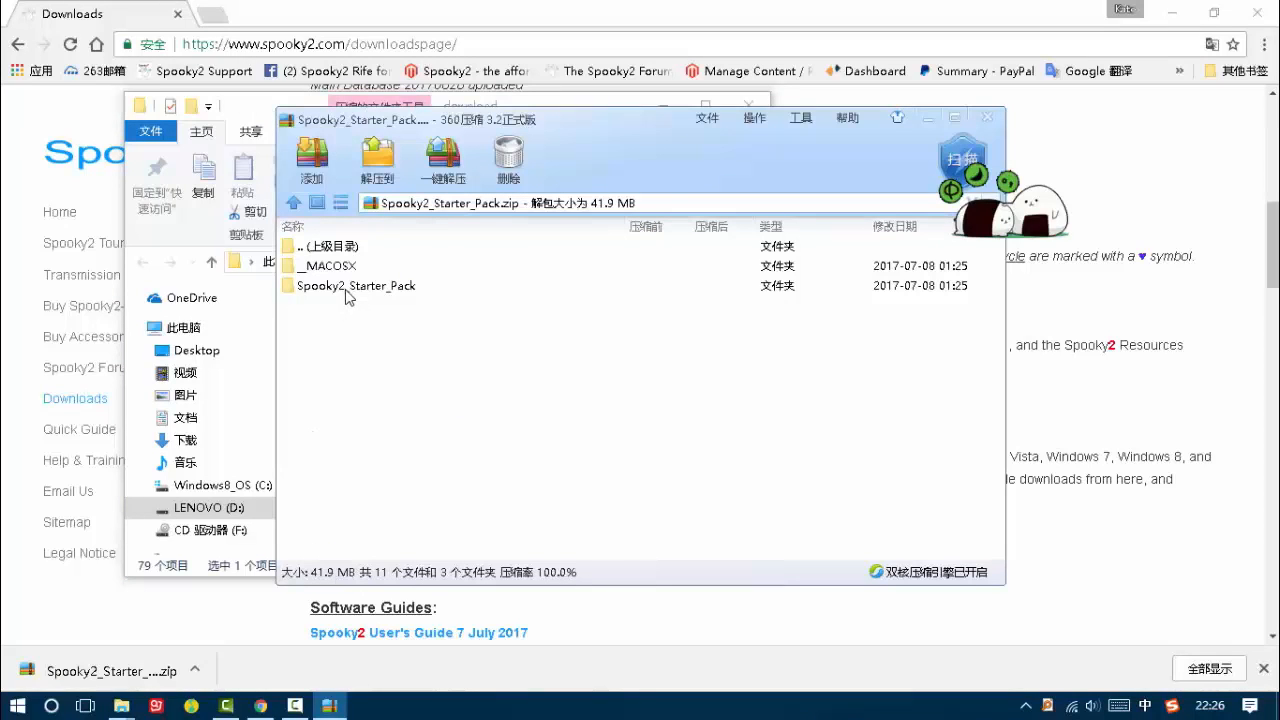
pyautogui.doubleClick(355, 286)
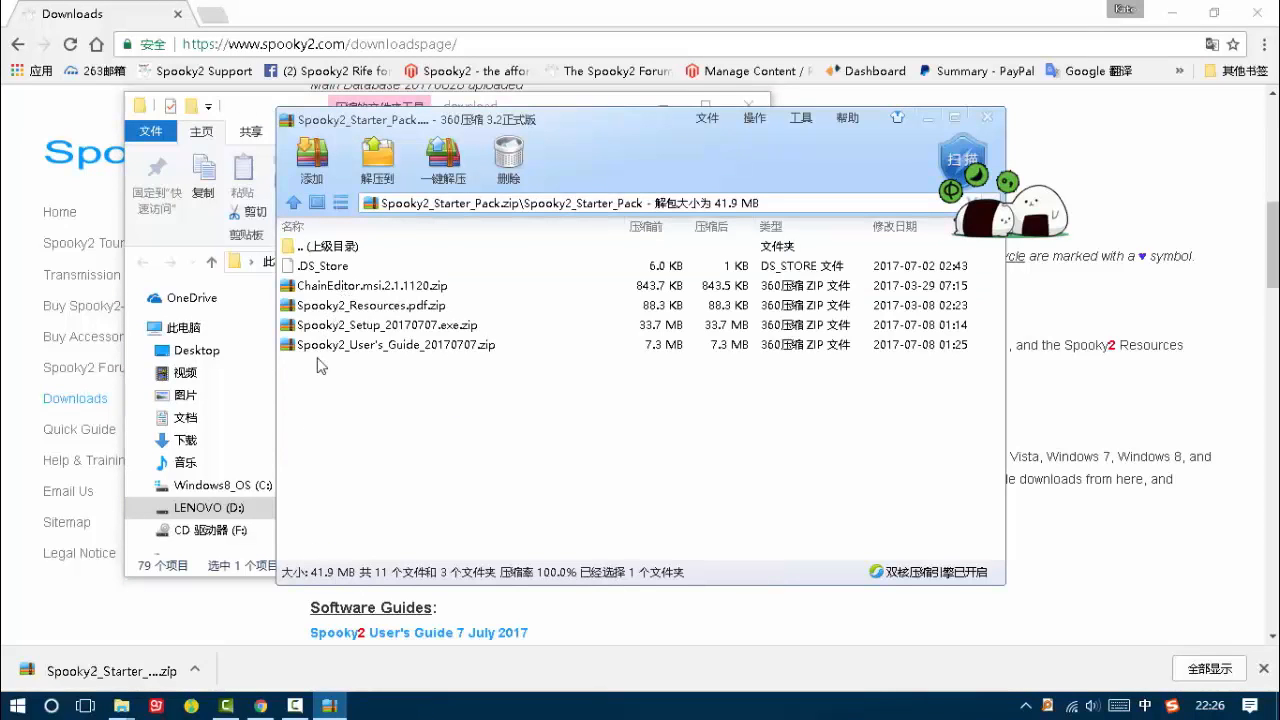
pyautogui.moveTo(380, 340)
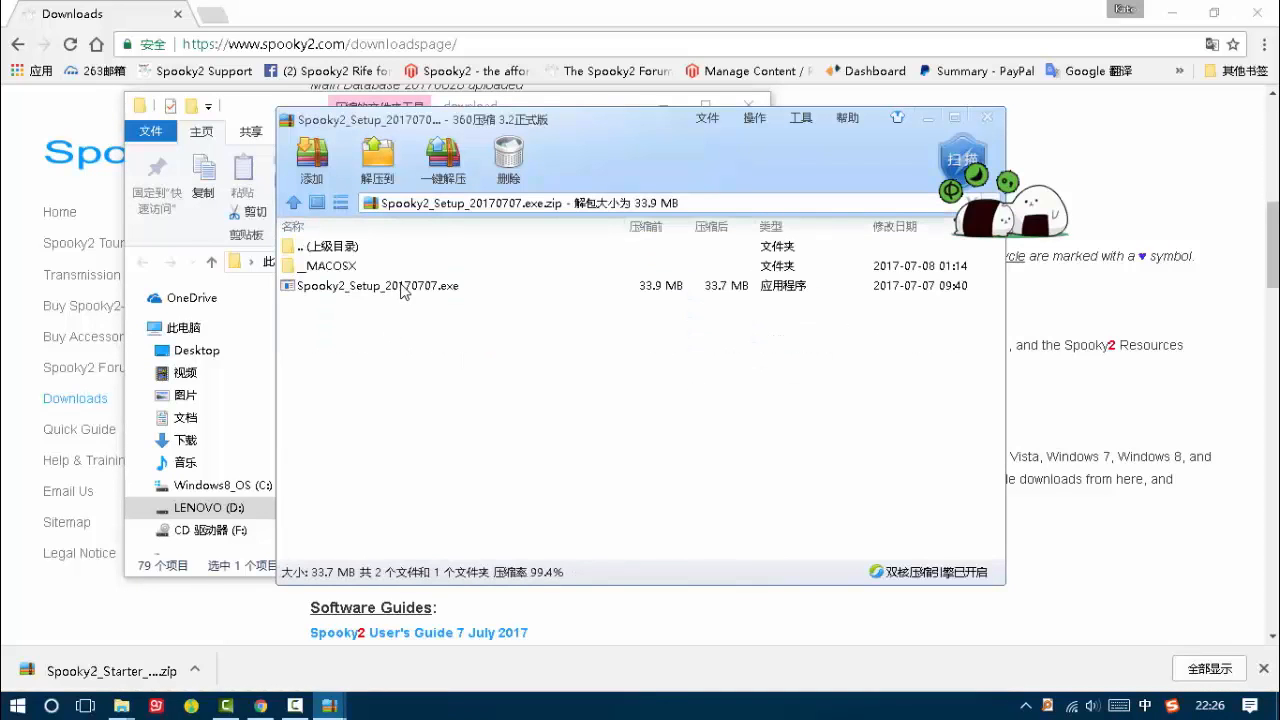
pyautogui.click(377, 285)
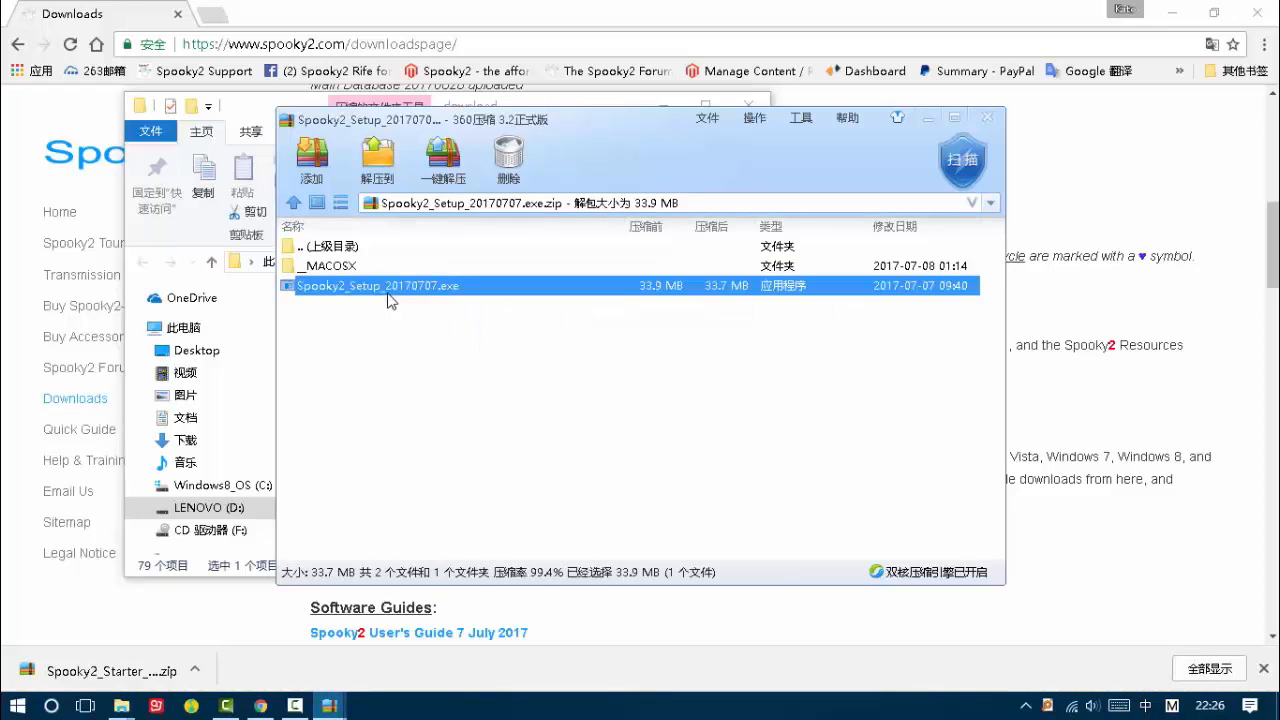
# Run Spooky2_Setup_20170707.exe from the archive with English as the setup language
pyautogui.doubleClick(377, 285)
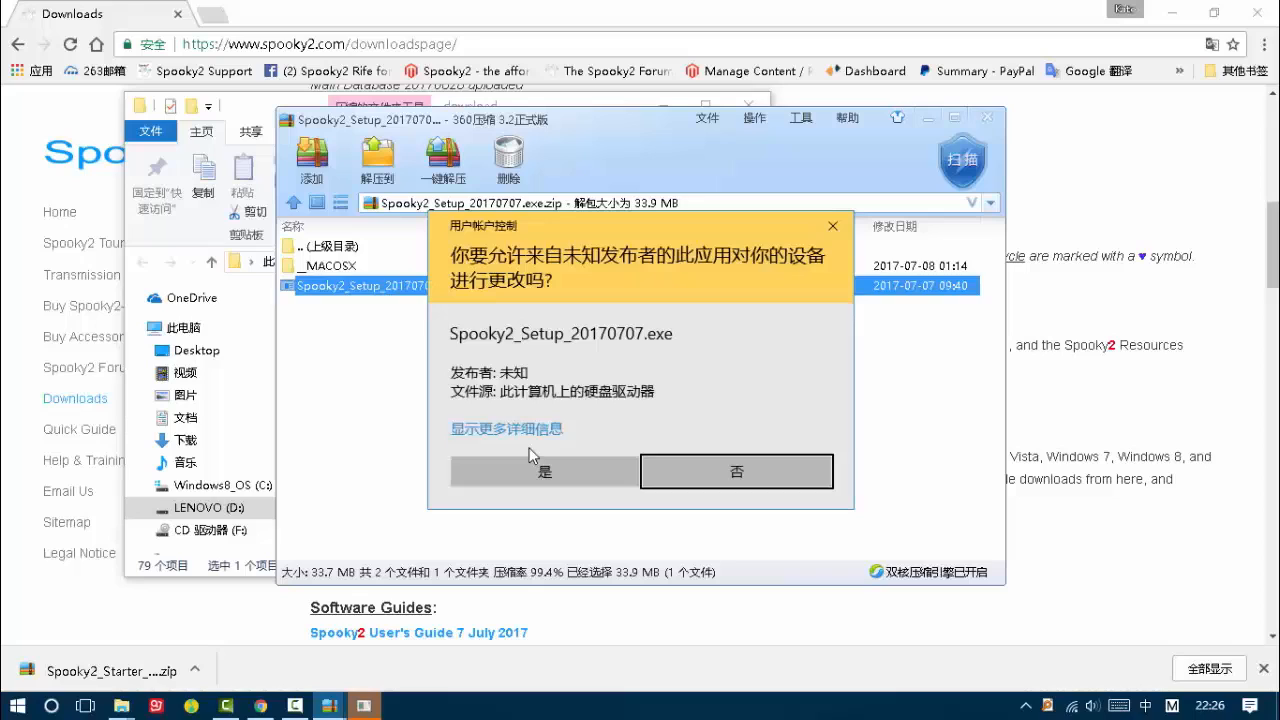
pyautogui.click(736, 471)
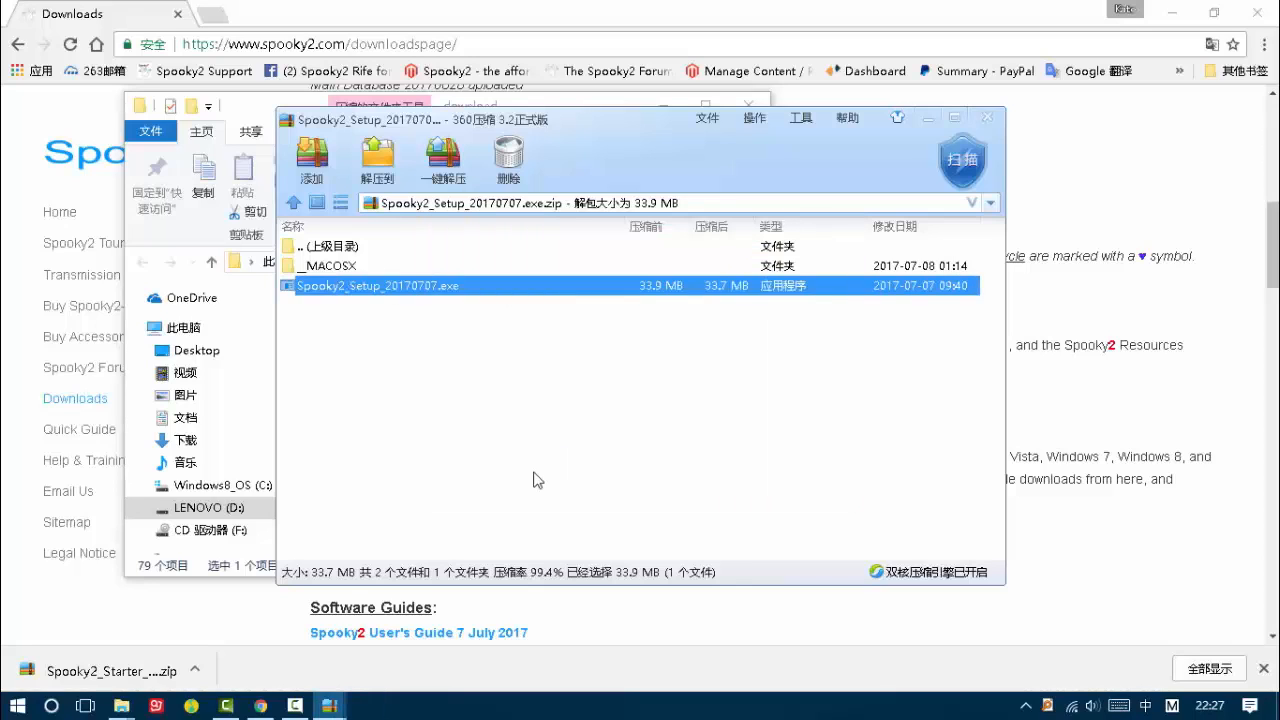
pyautogui.doubleClick(377, 285)
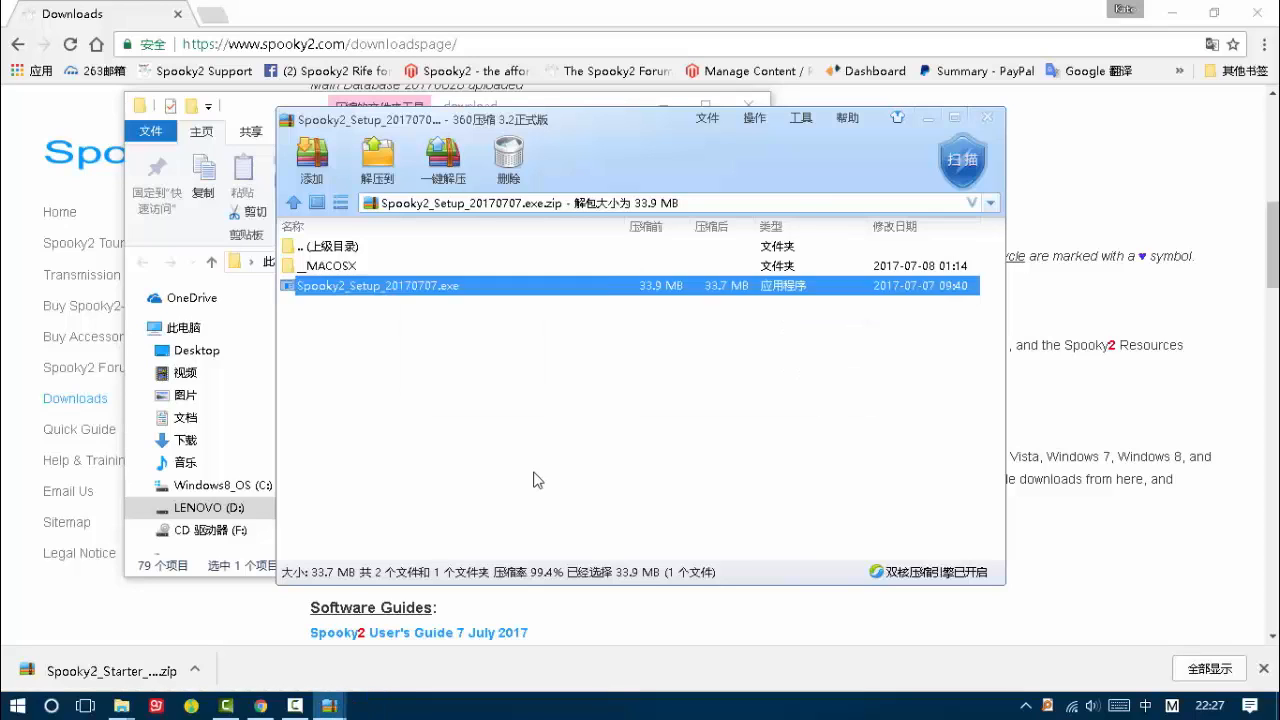
pyautogui.doubleClick(377, 285)
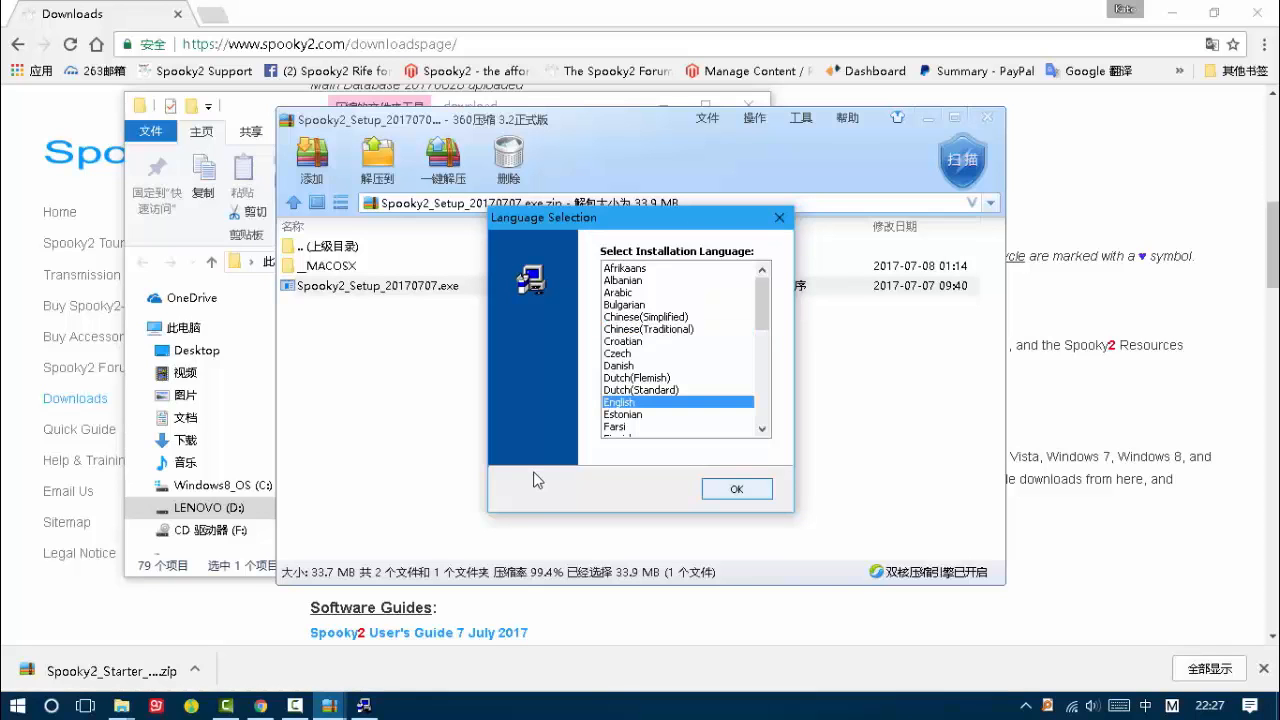
pyautogui.click(736, 488)
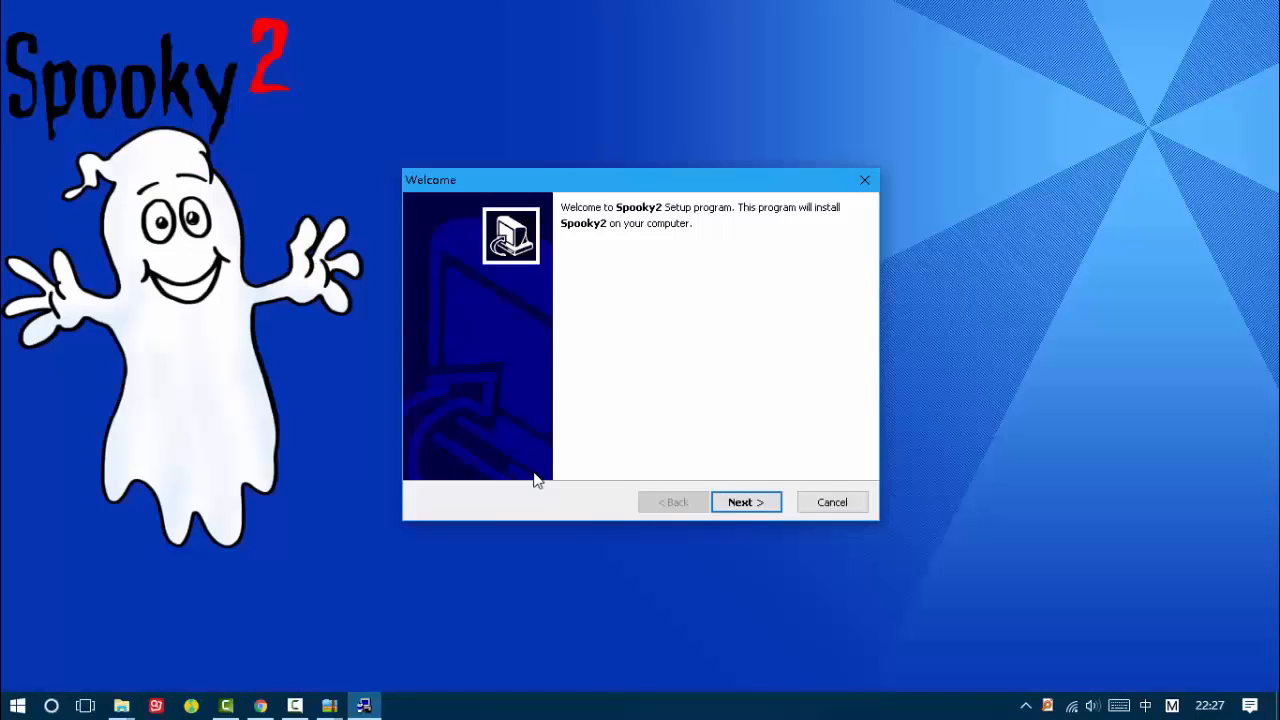
# Accept the license agreement and install Spooky2 into the default C:\Spooky2 destination
pyautogui.click(745, 502)
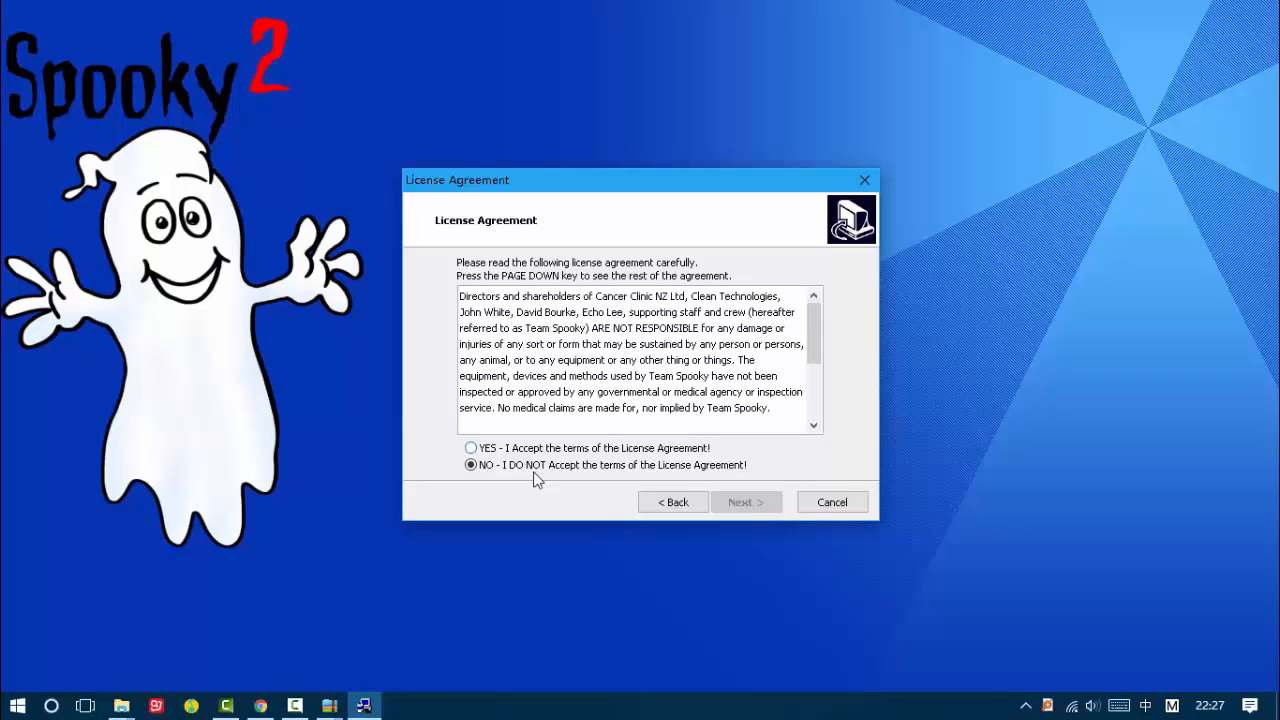
pyautogui.click(470, 447)
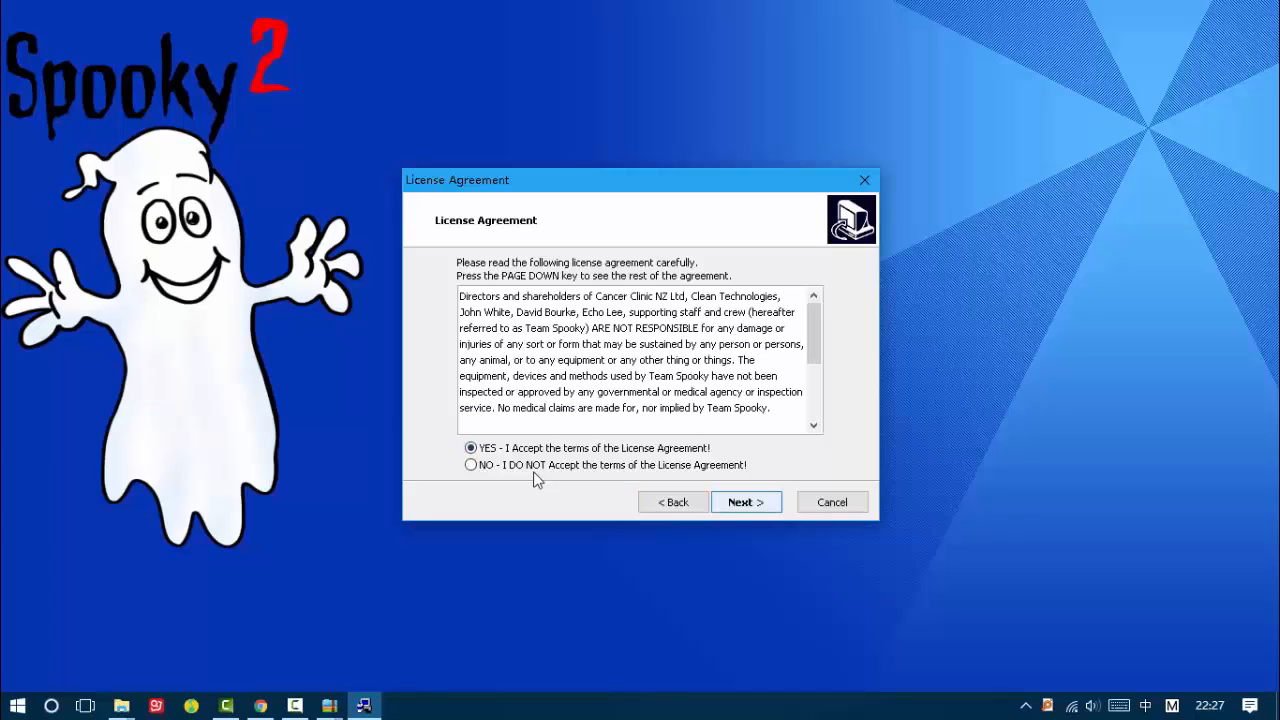
pyautogui.click(745, 502)
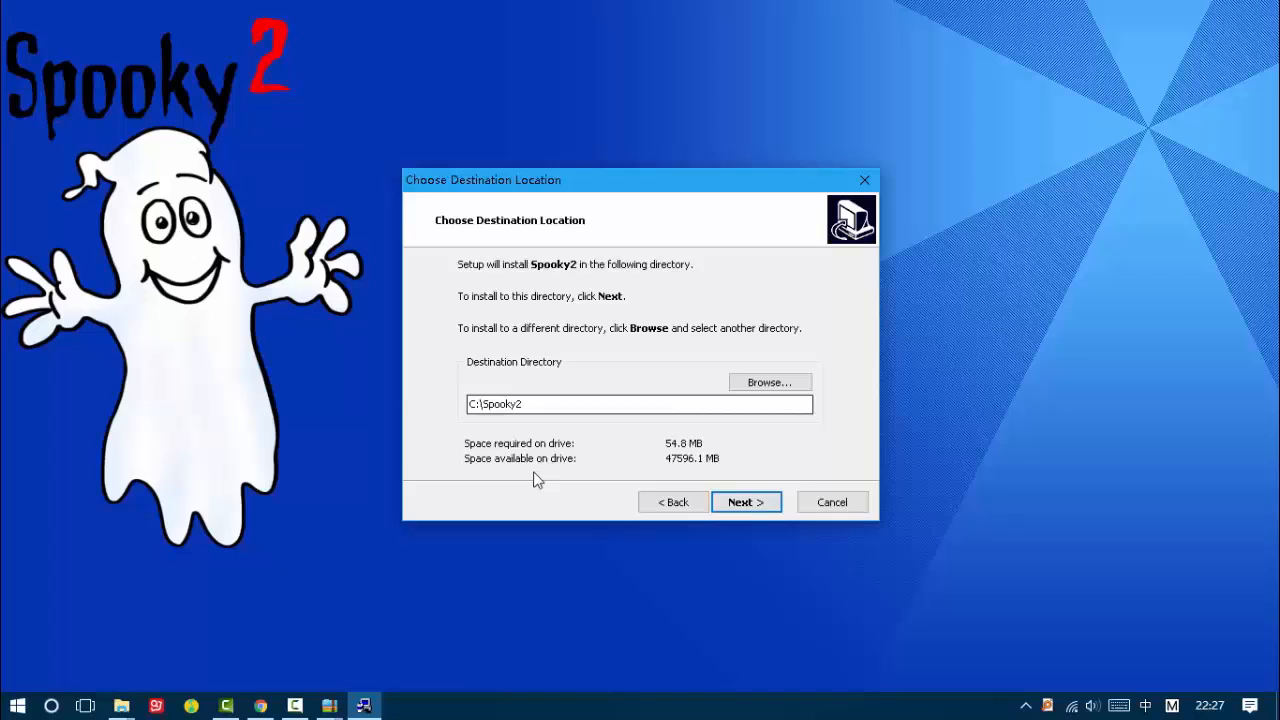
pyautogui.click(745, 502)
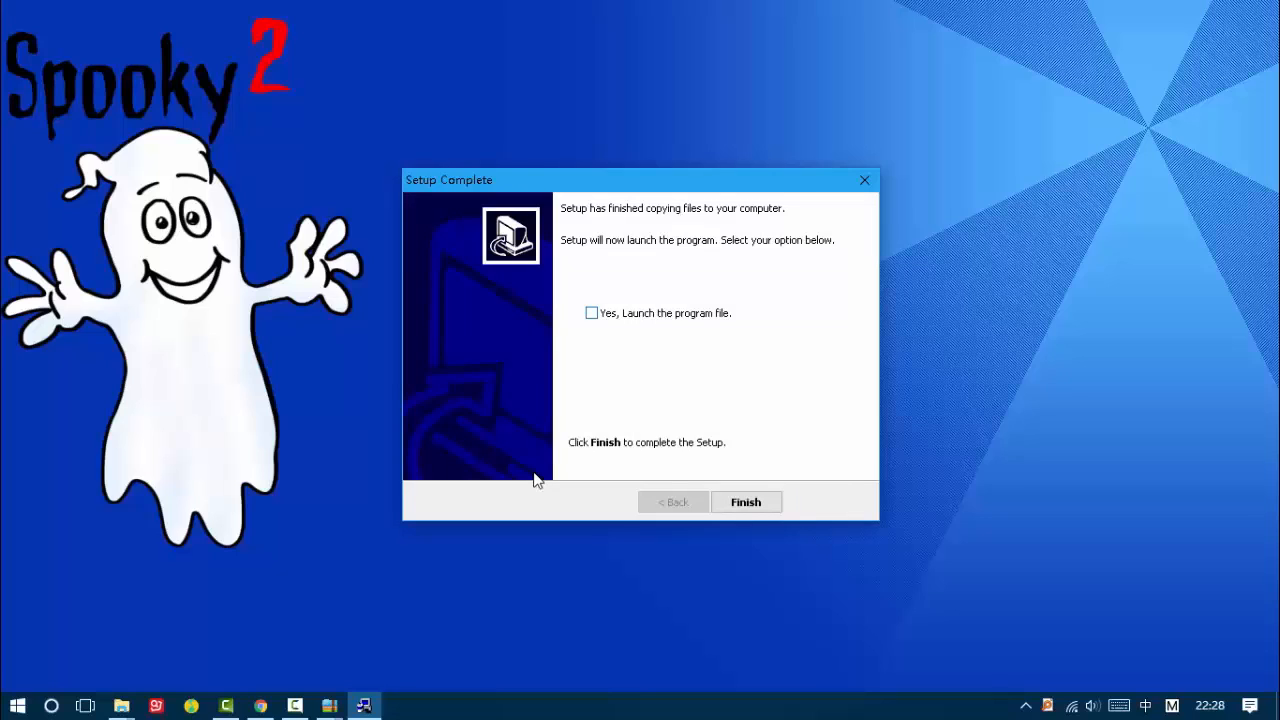
# Finish setup with 'Yes, Launch the program file' ticked so Spooky2 starts
pyautogui.click(591, 313)
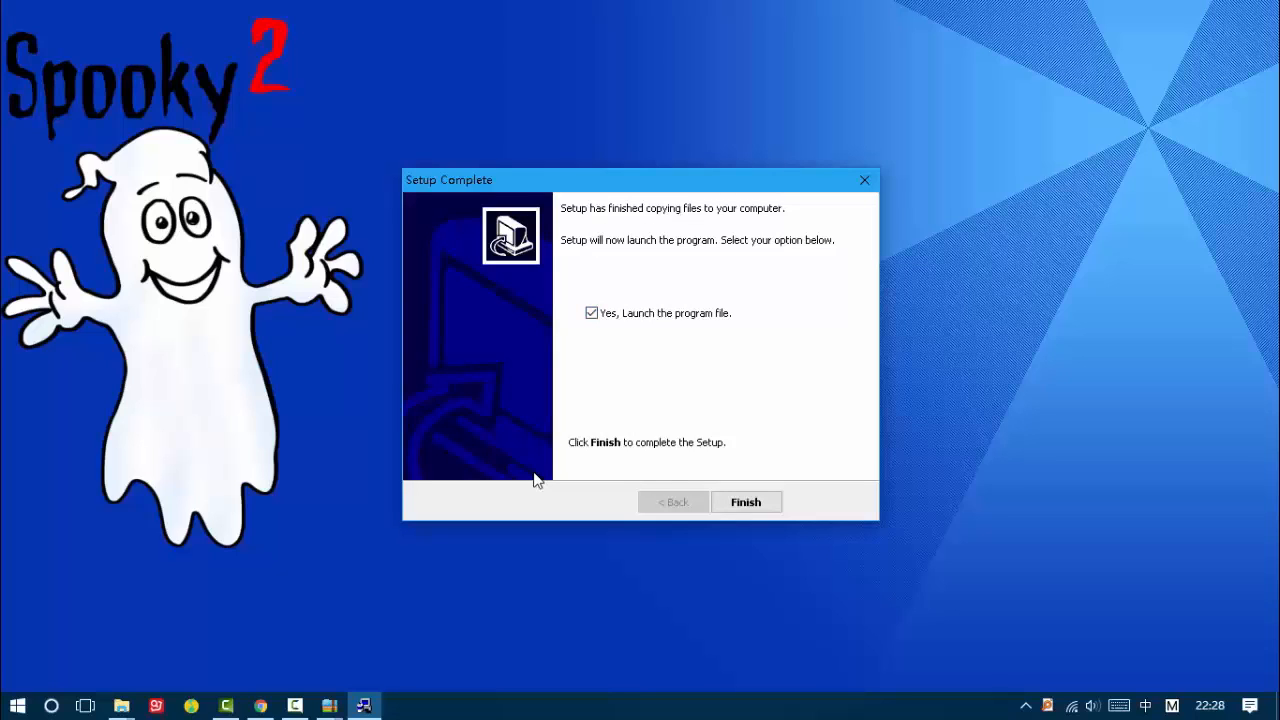
pyautogui.click(745, 502)
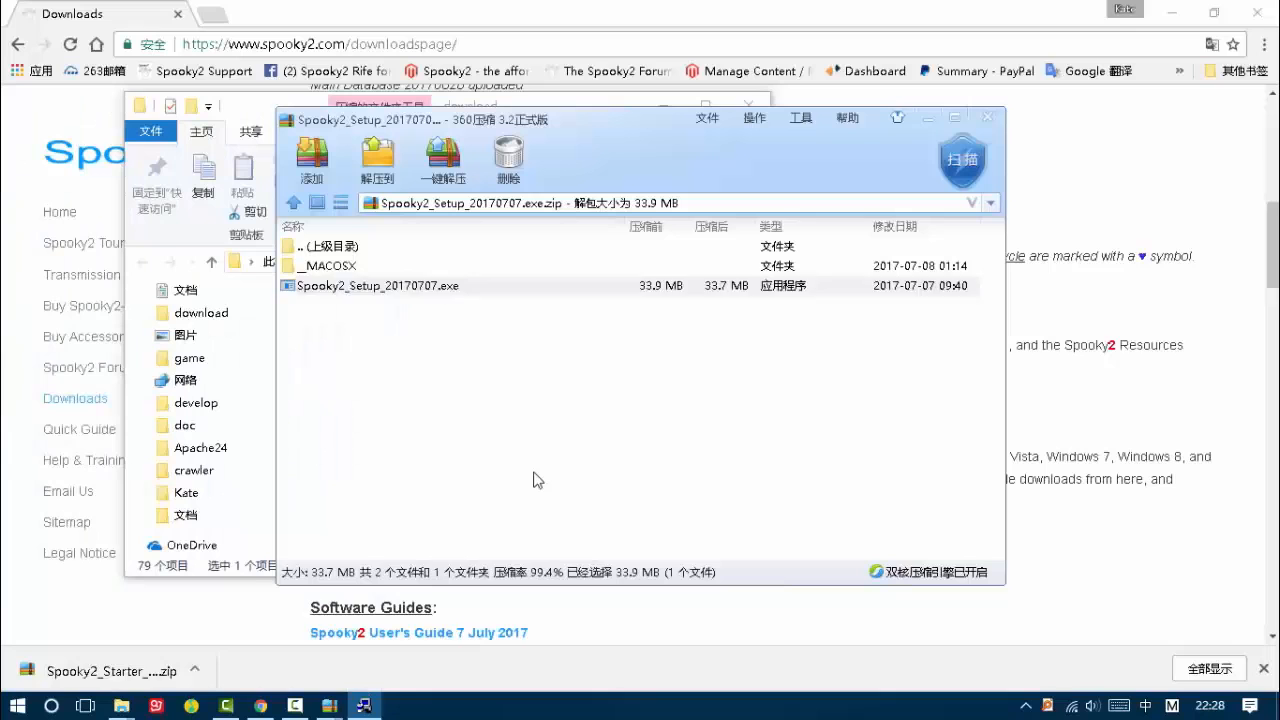
pyautogui.click(377, 285)
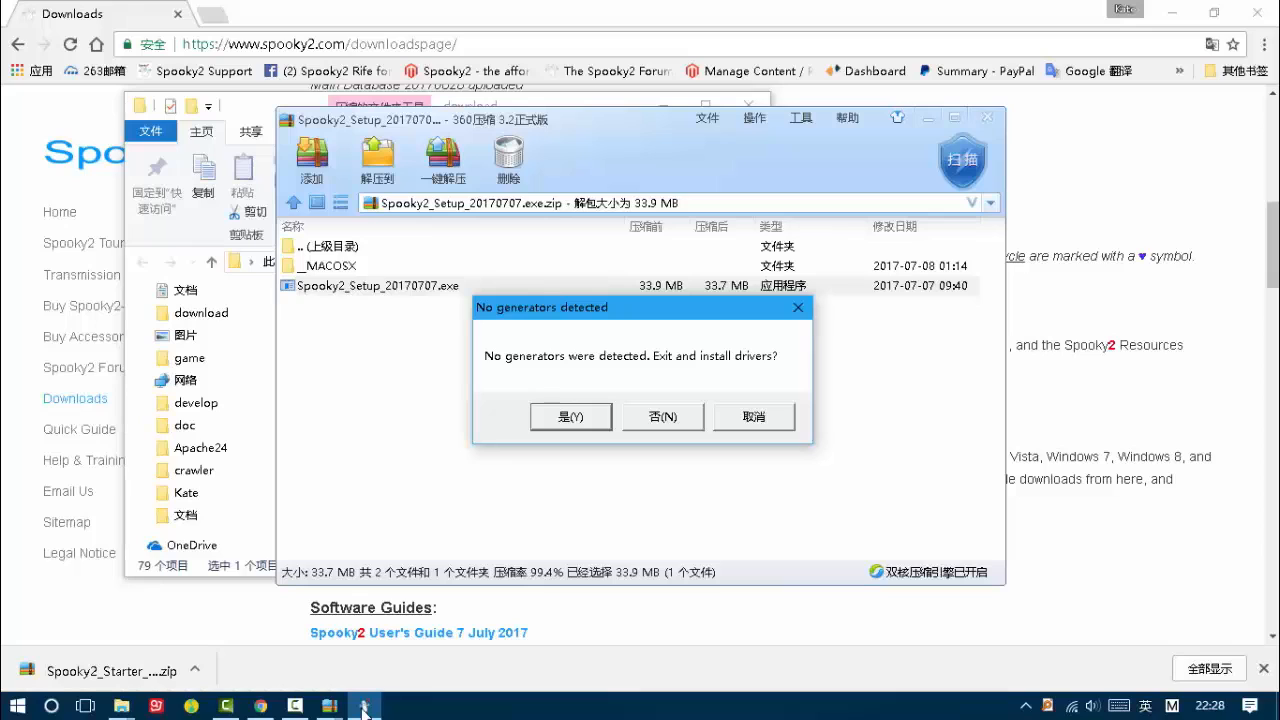
# Exit to install drivers, accept the CP210x Silicon Labs license, and confirm exiting Spooky2
pyautogui.click(571, 416)
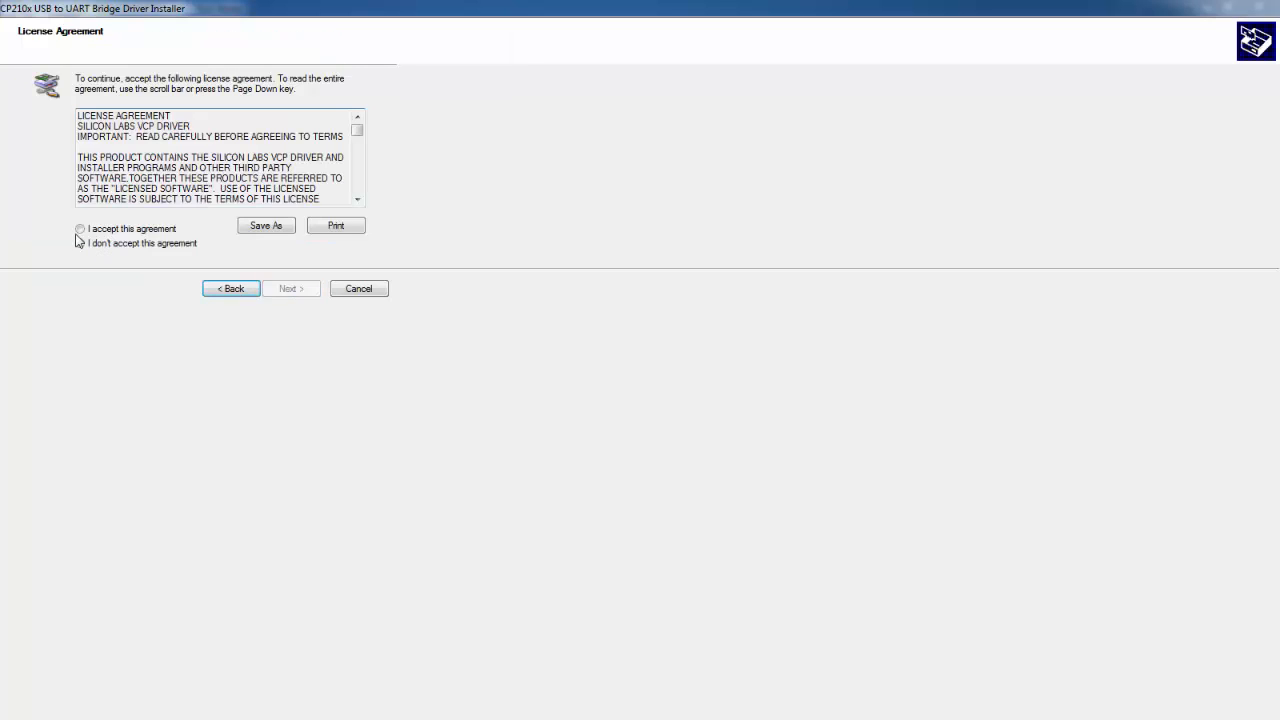
pyautogui.click(80, 229)
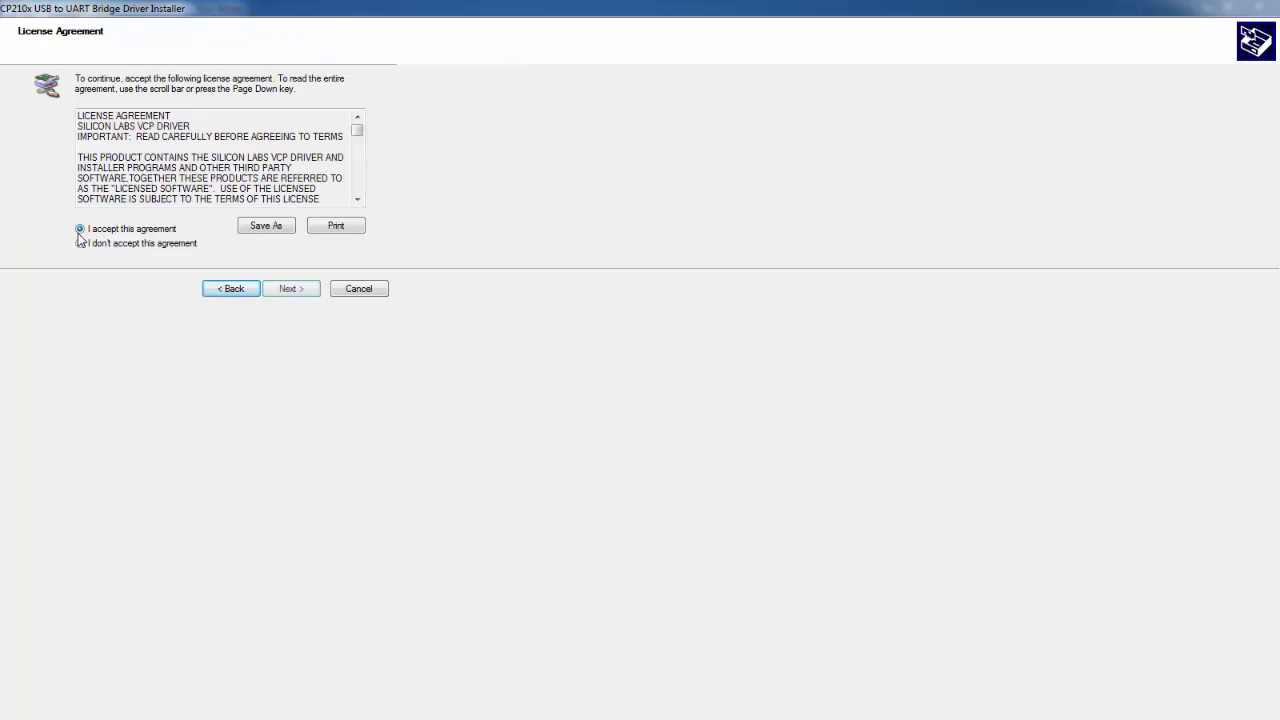
pyautogui.click(290, 288)
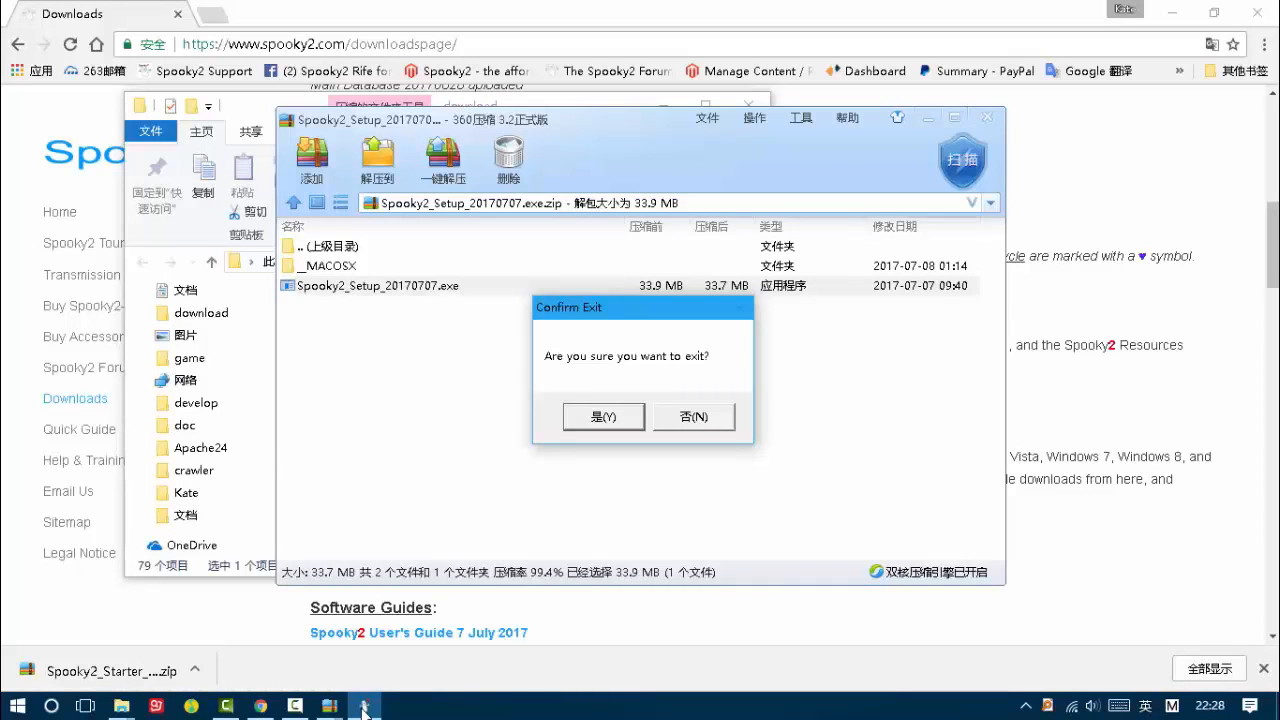
pyautogui.click(603, 416)
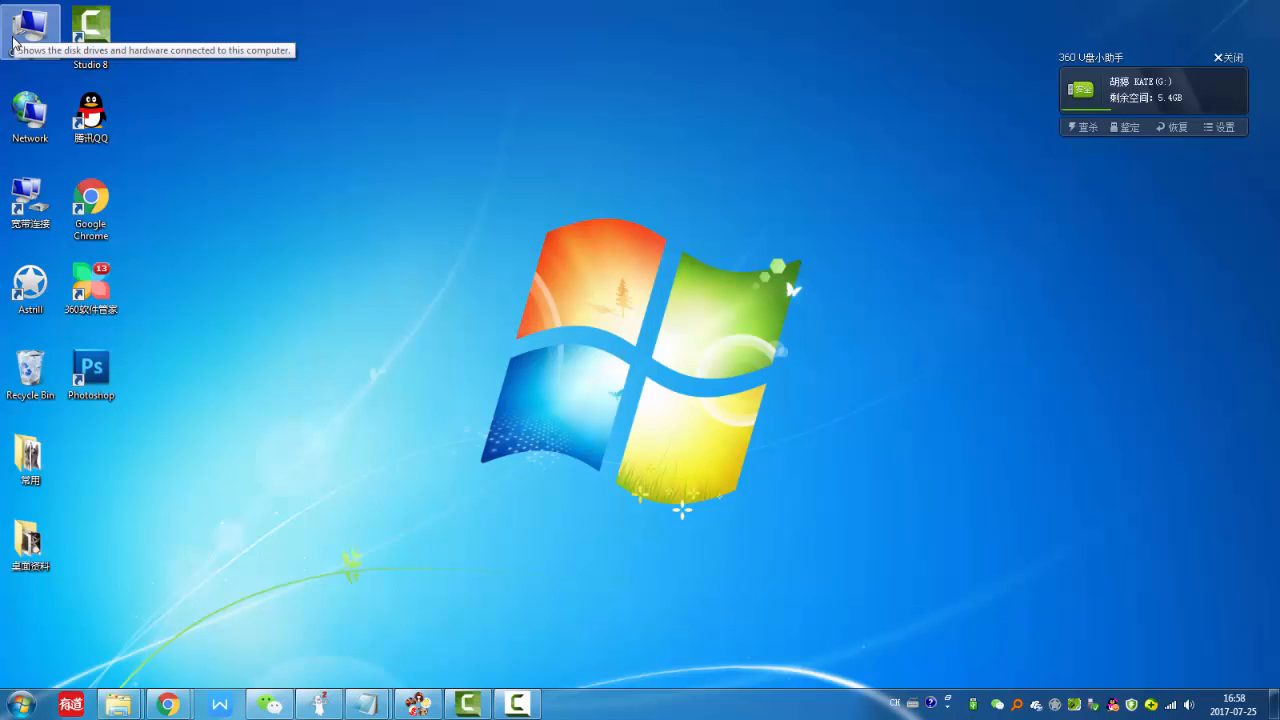
# Browse to C:\Spooky2 and bring up the right-click actions for Spooky.exe
pyautogui.doubleClick(30, 25)
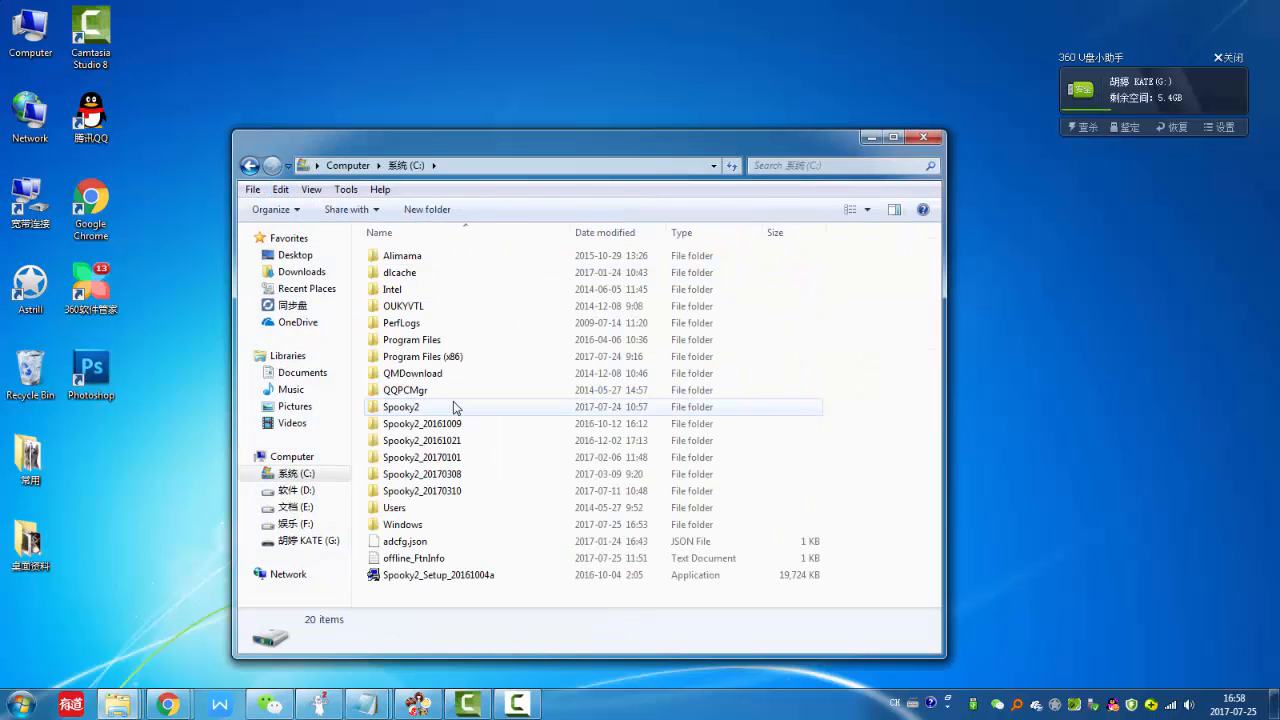
pyautogui.doubleClick(401, 406)
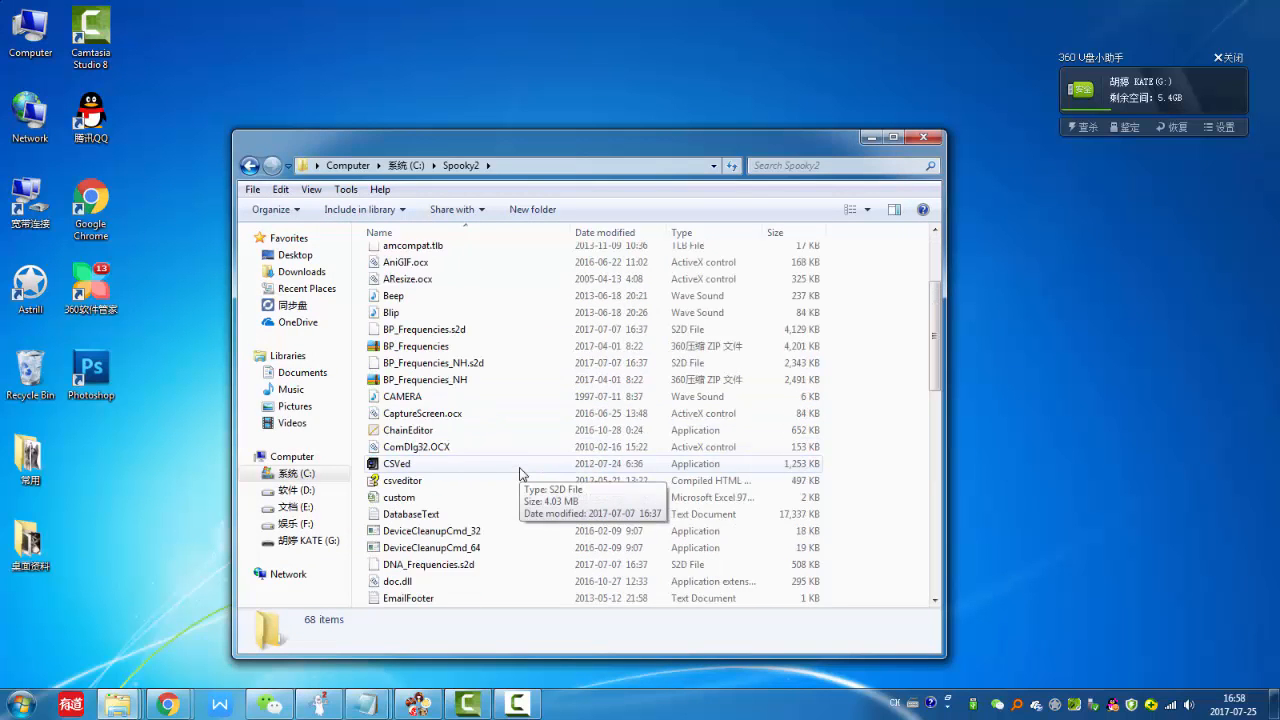
pyautogui.scroll(-3)
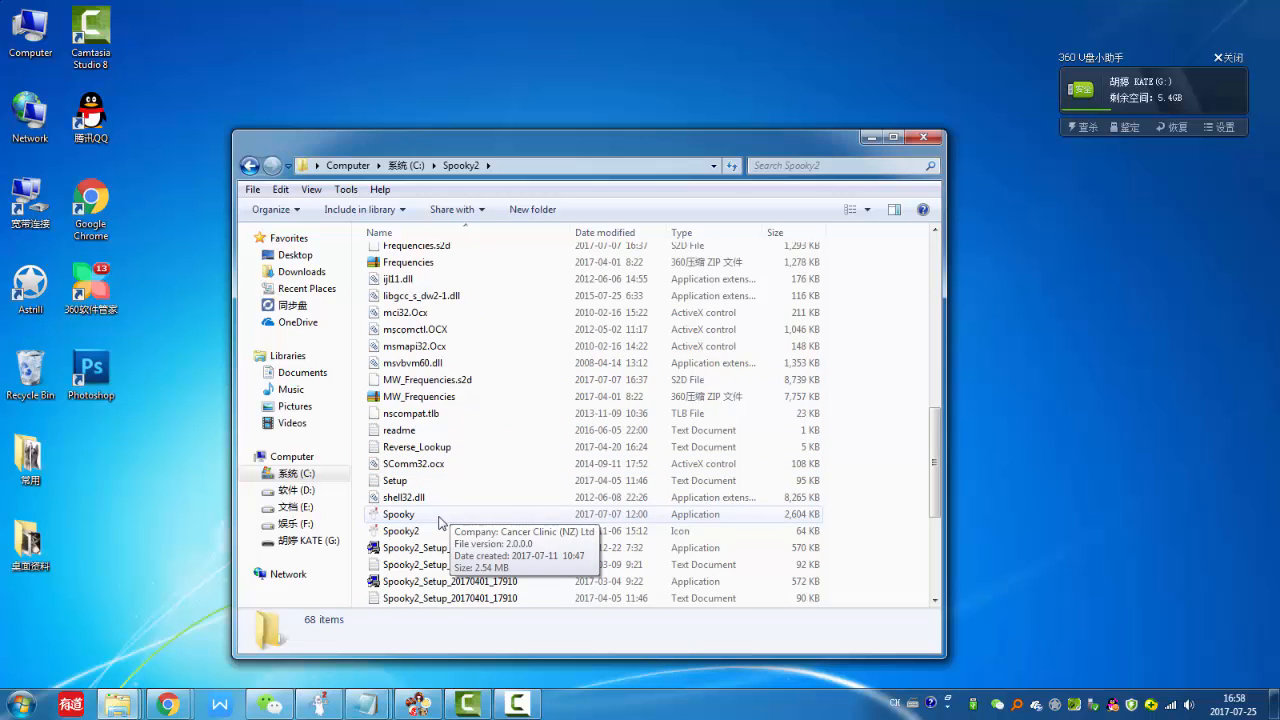
pyautogui.click(399, 514)
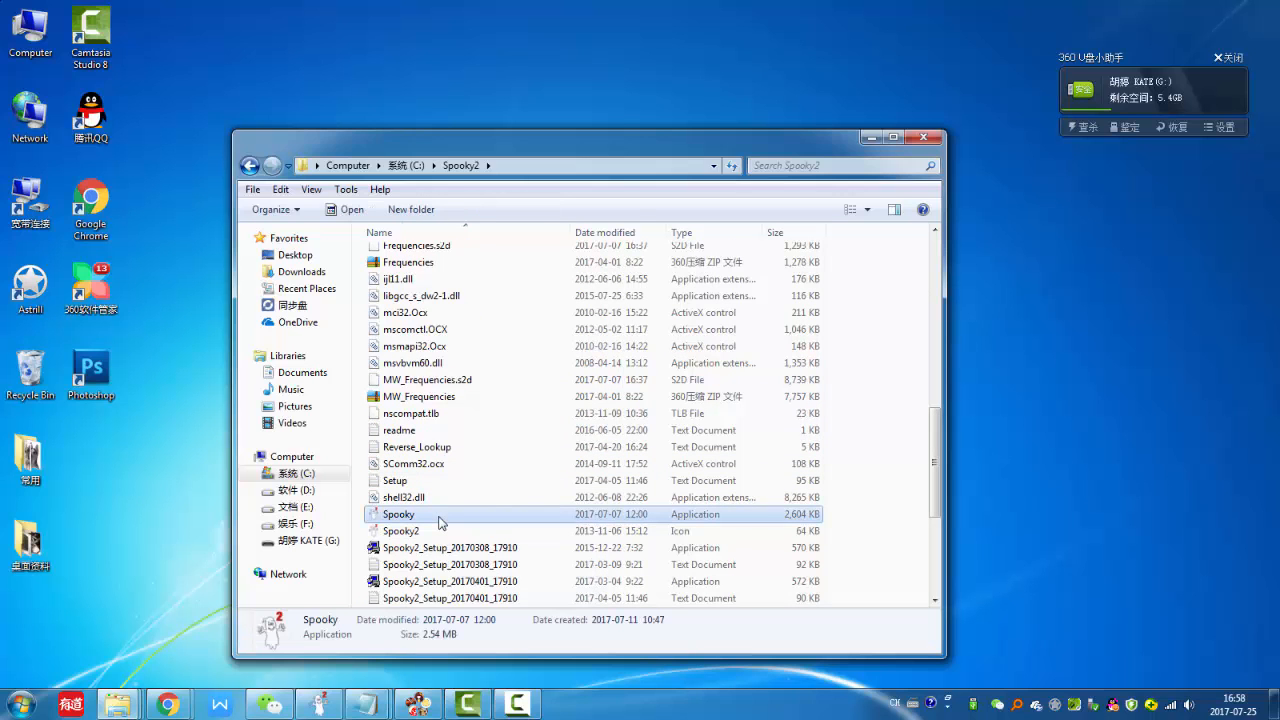
pyautogui.rightClick(398, 514)
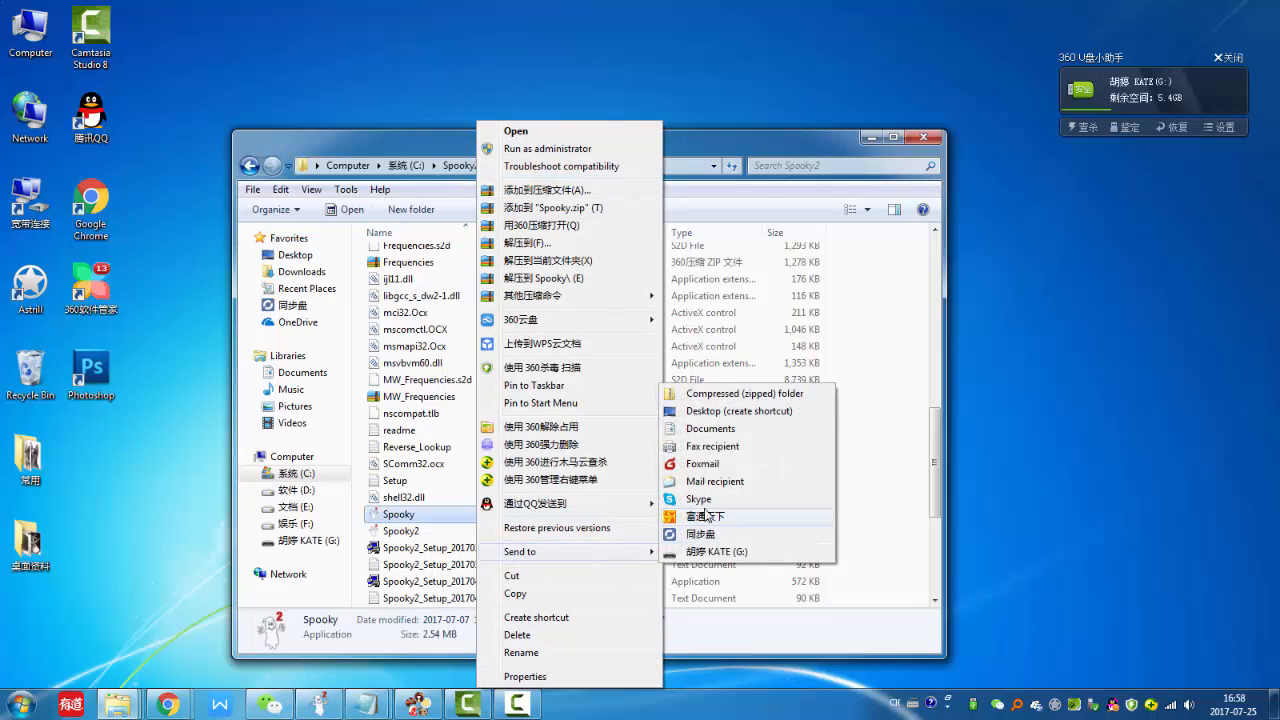